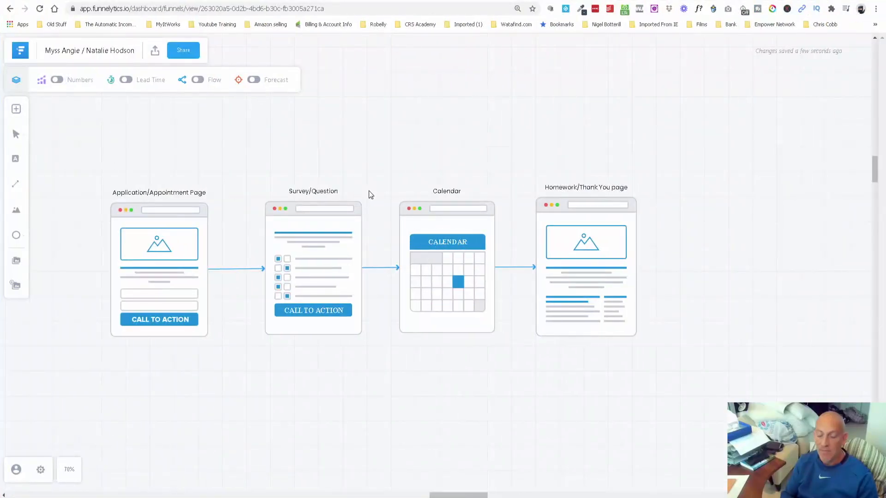
mouse_move(237, 192)
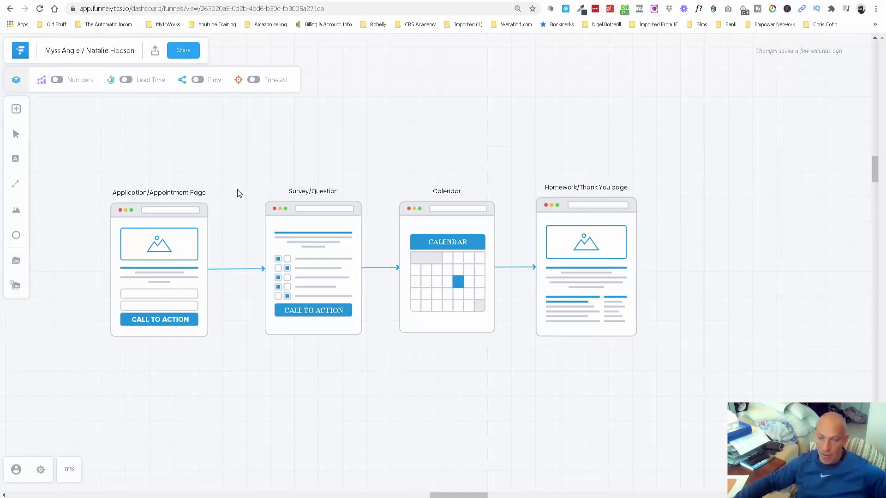
mouse_move(134, 214)
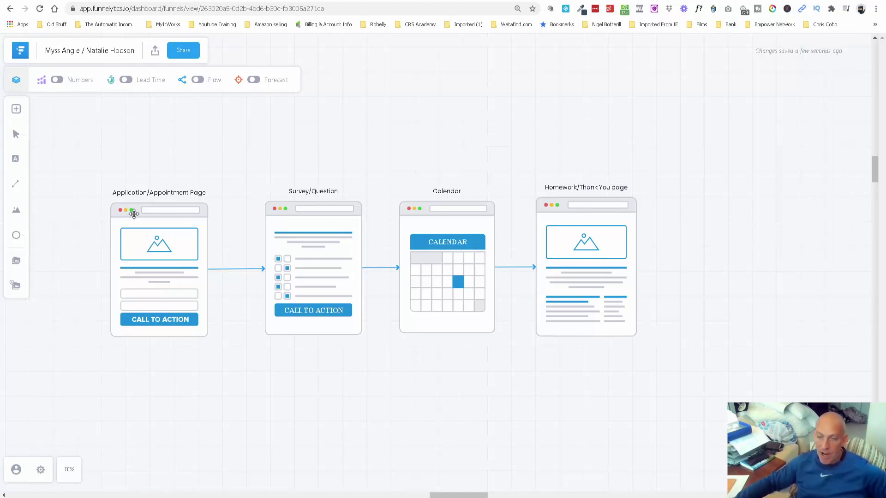
mouse_move(130, 208)
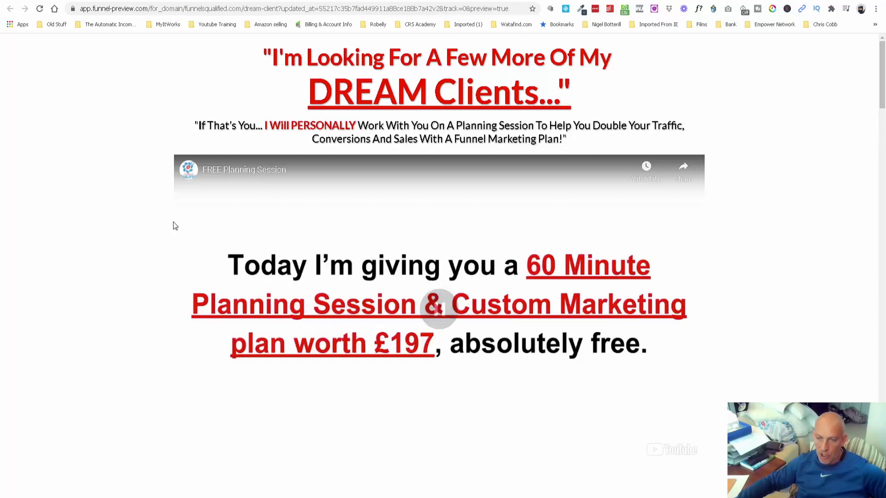
Step: Scroll the dream-client landing page to the bottom and start the planning session application
scroll(down, 3)
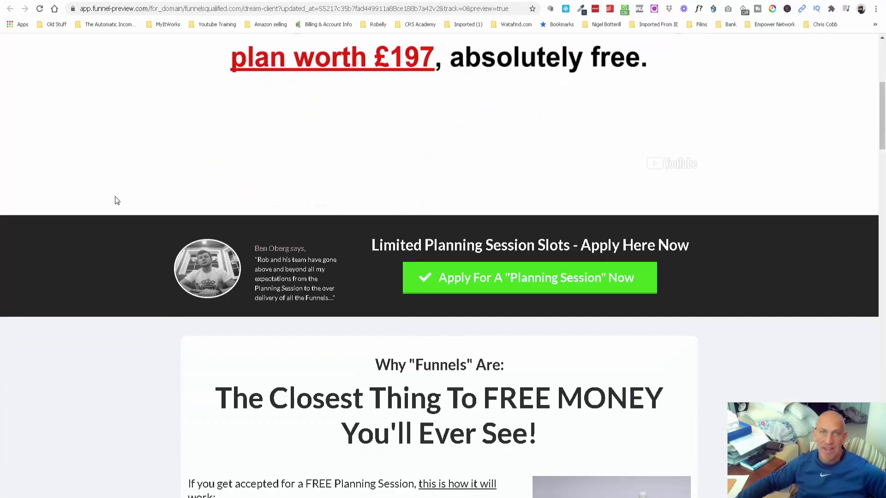
mouse_move(503, 242)
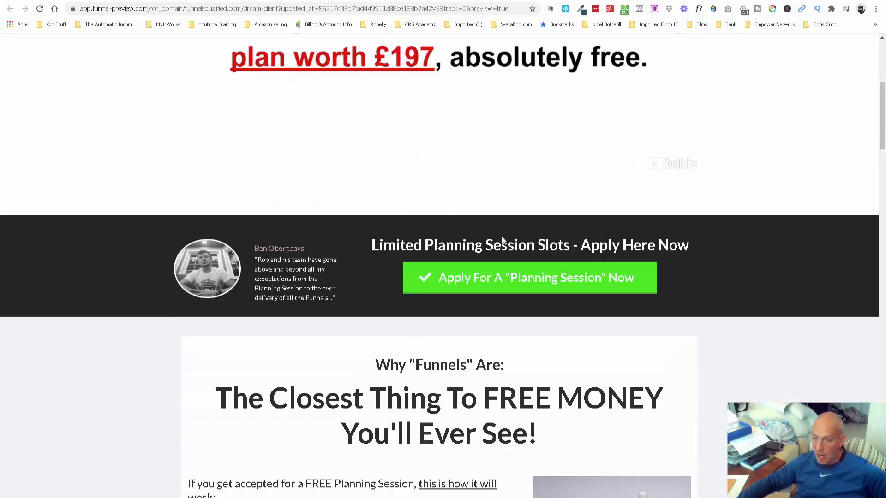
mouse_move(446, 216)
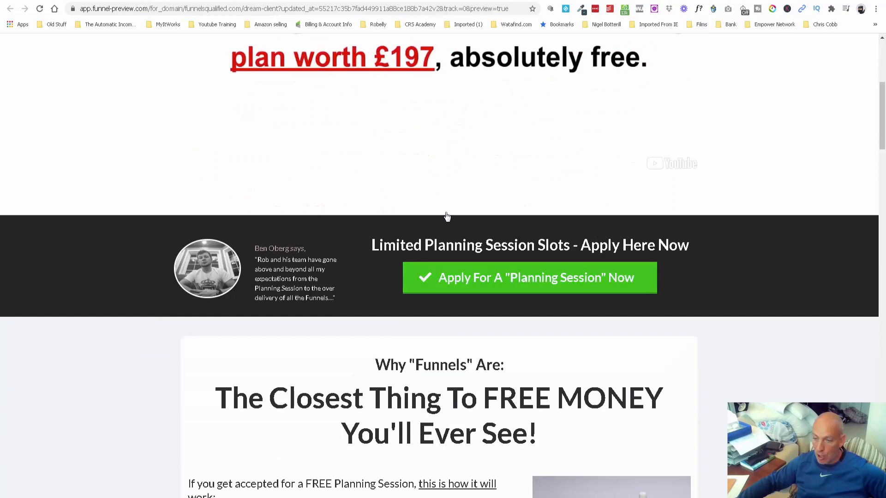
mouse_move(113, 260)
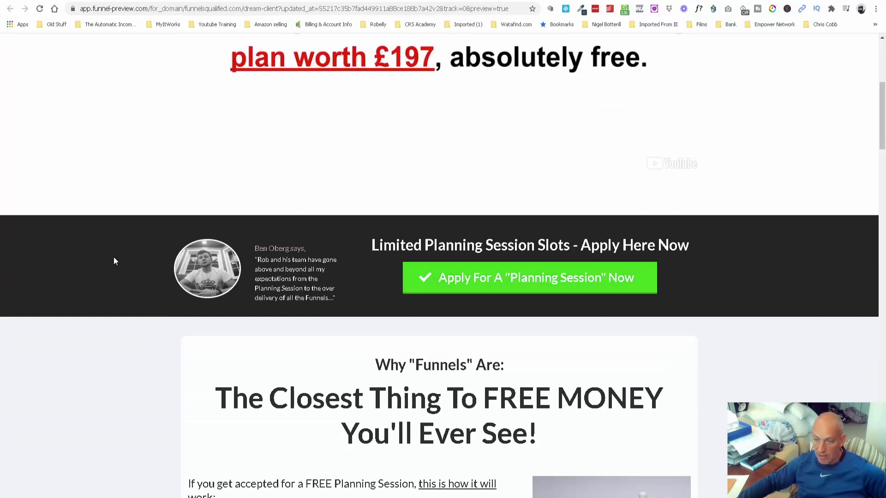
scroll(down, 3)
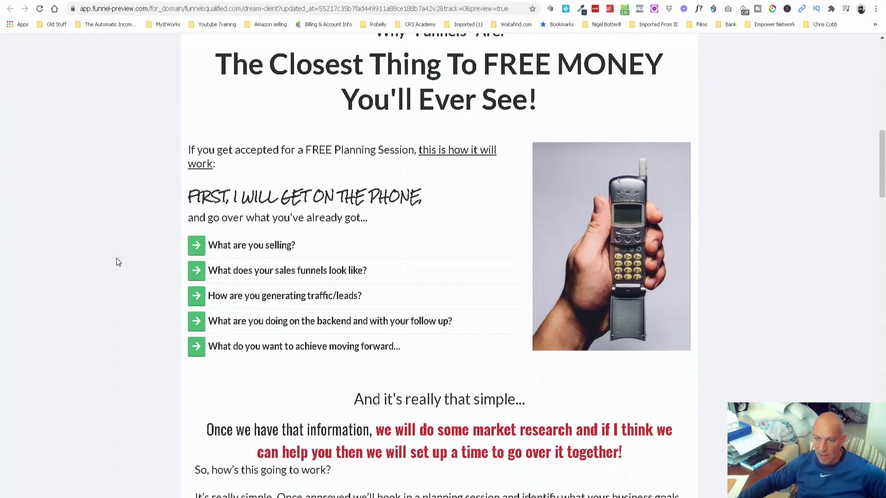
scroll(down, 3)
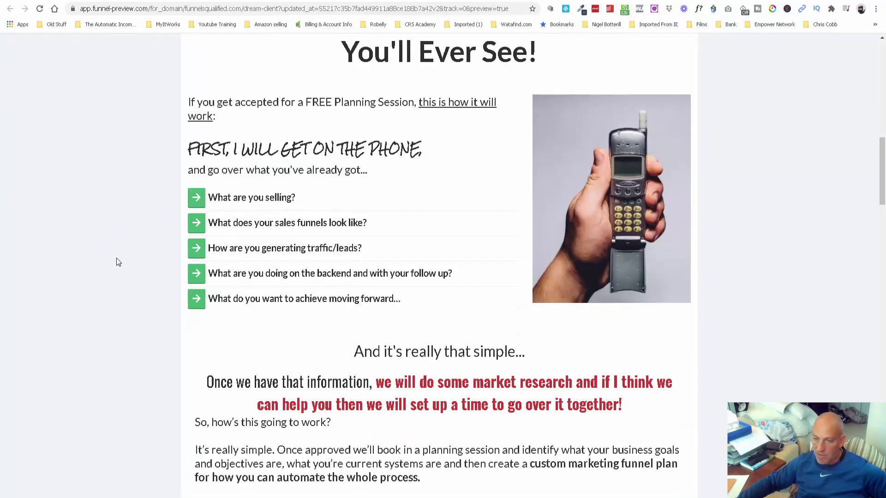
scroll(down, 3)
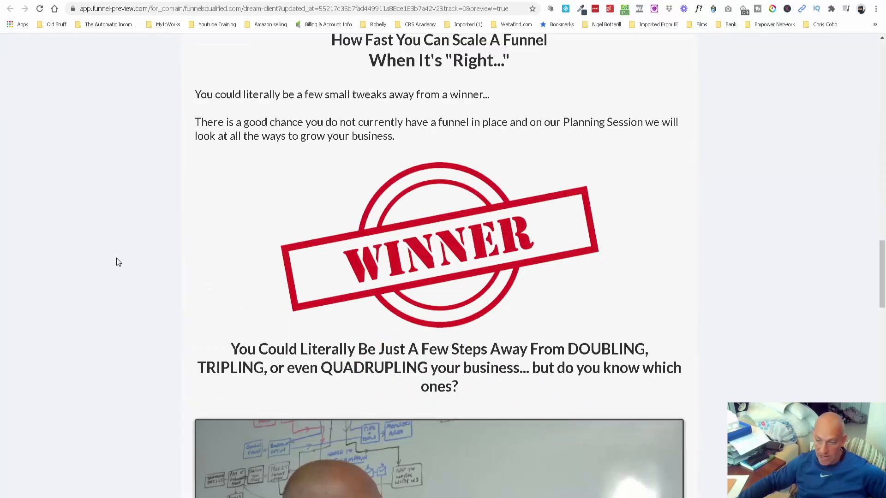
scroll(down, 3)
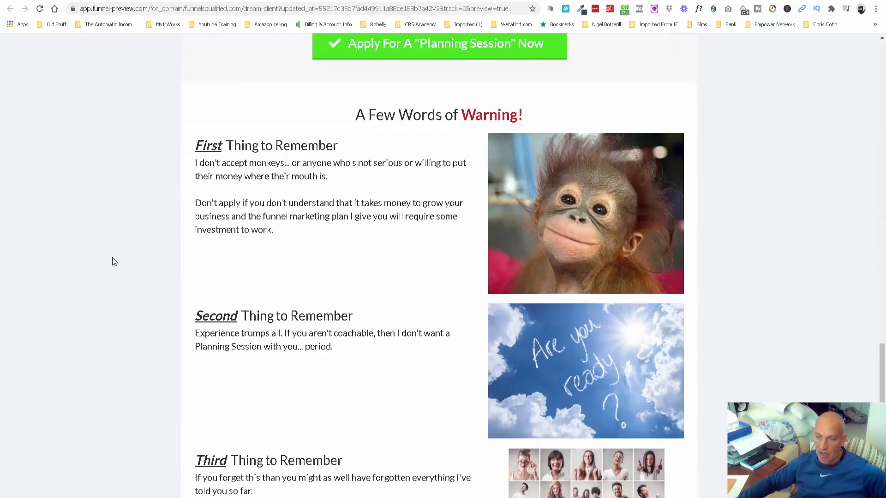
scroll(down, 3)
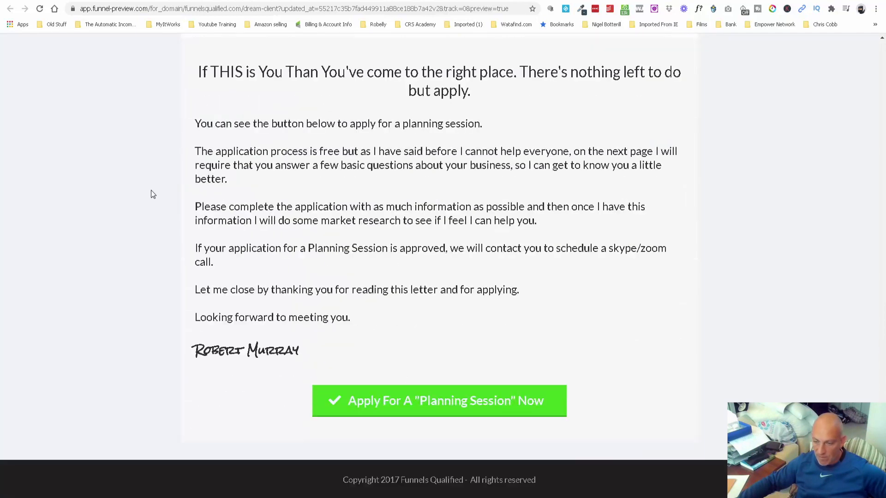
click(439, 401)
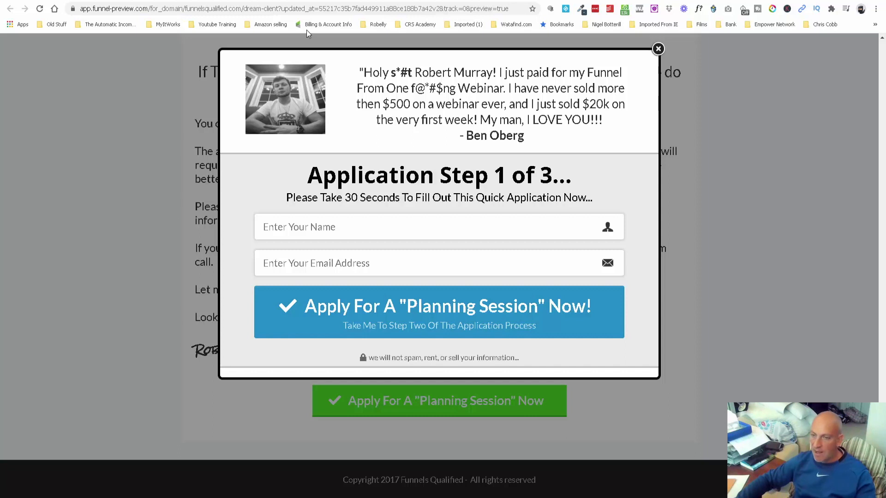
Step: Submit step one with 'Apply For A Planning Session Now!' to reach the questionnaire
click(439, 312)
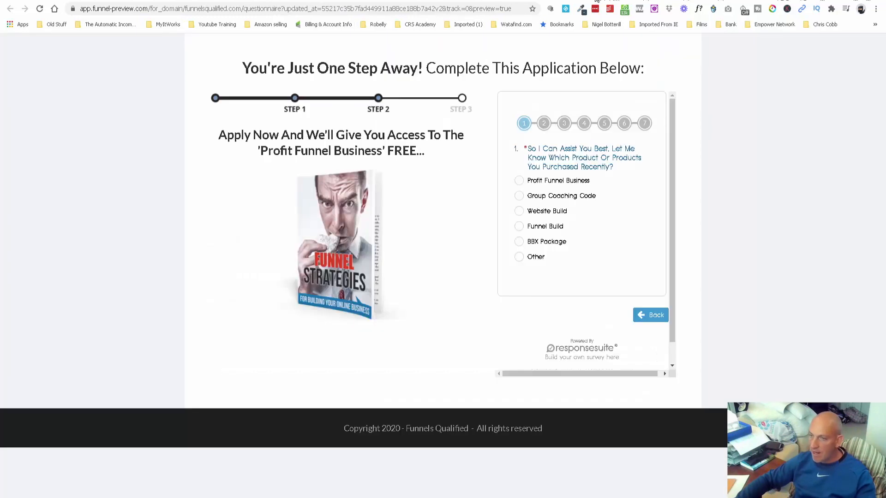
mouse_move(323, 113)
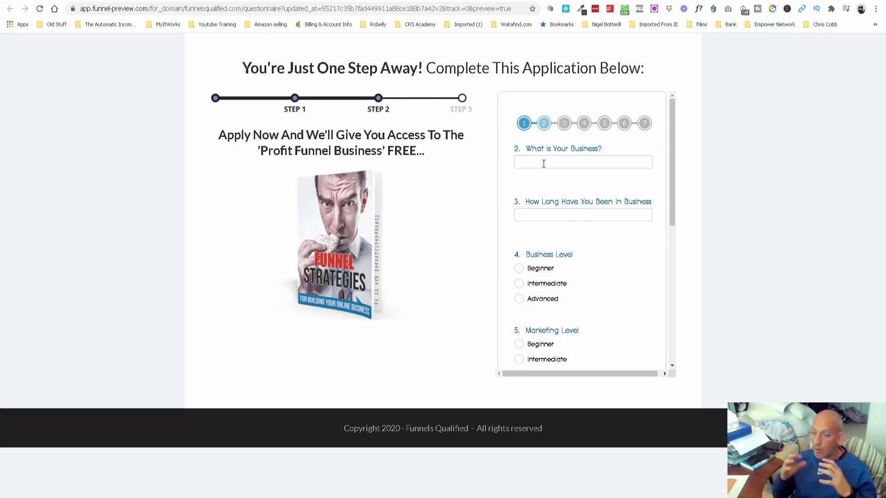
mouse_move(603, 230)
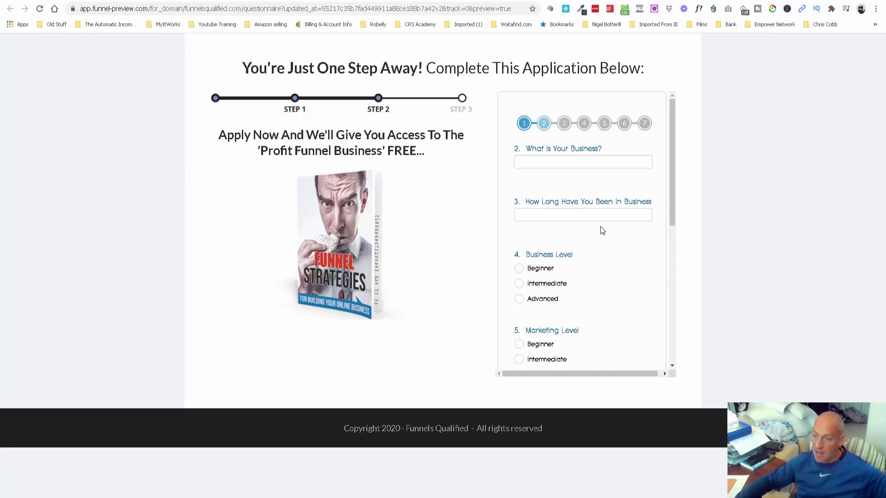
Step: Scroll down through the survey's business and experience questions
scroll(down, 3)
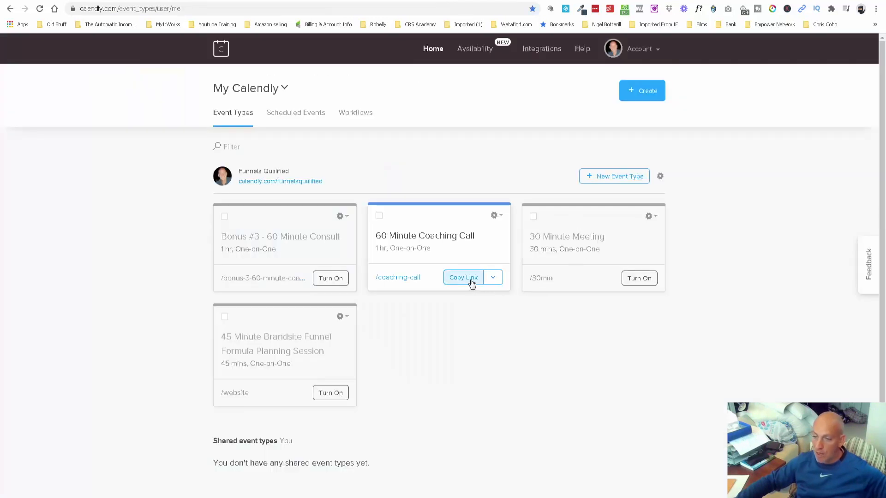
Step: Edit the 60 Minute Coaching Call event from its gear menu, then view its live booking page
click(493, 277)
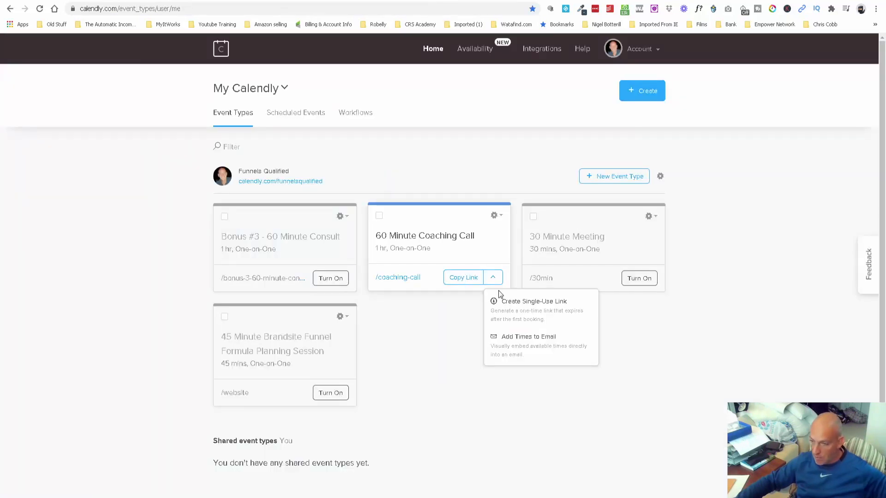
click(495, 216)
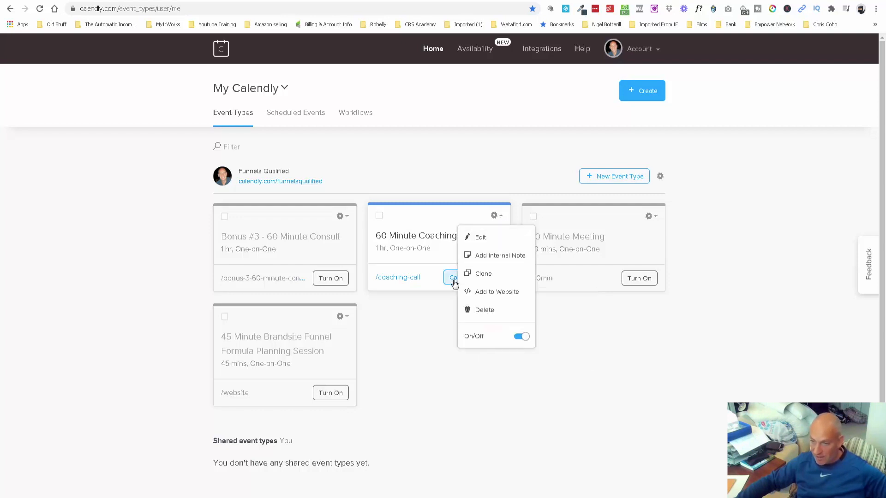
click(480, 237)
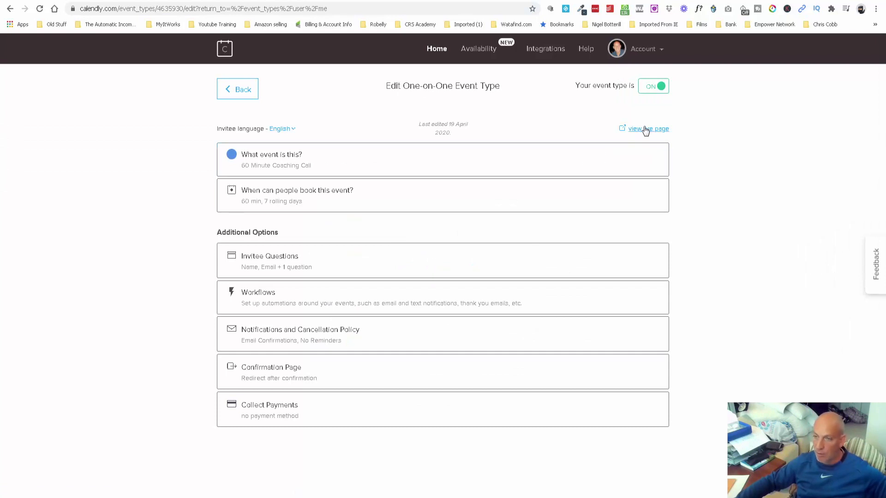
click(645, 128)
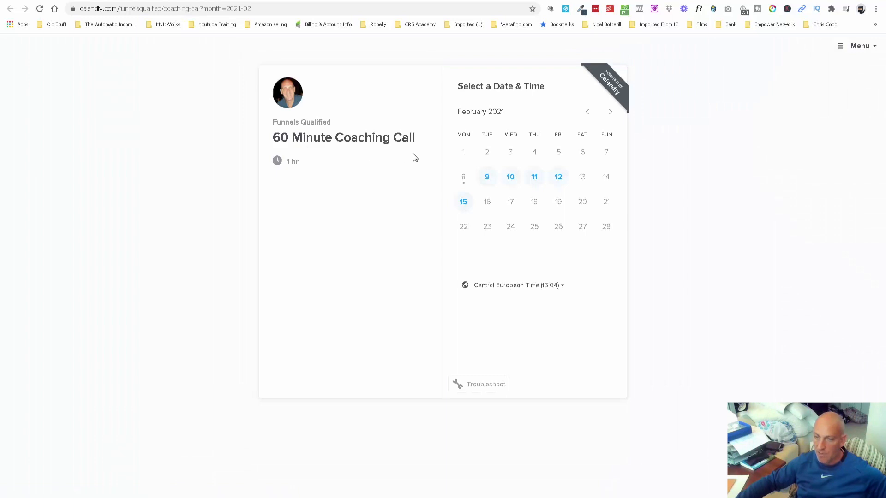
mouse_move(490, 211)
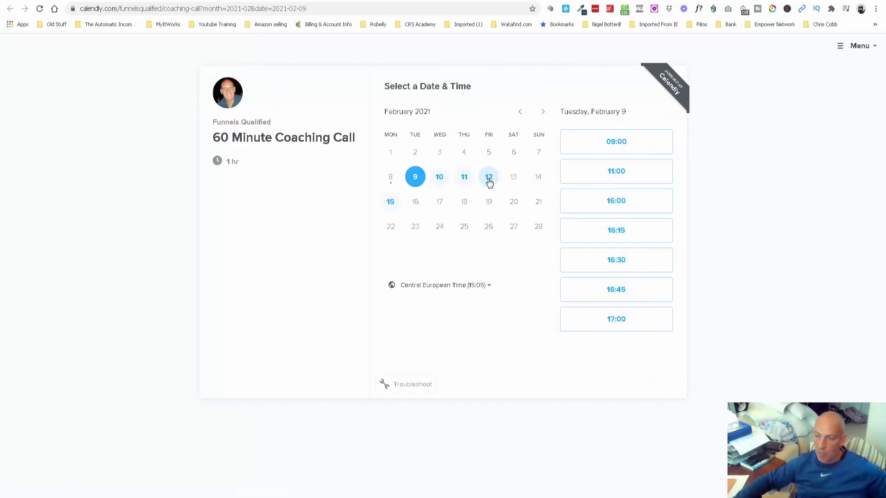
mouse_move(616, 259)
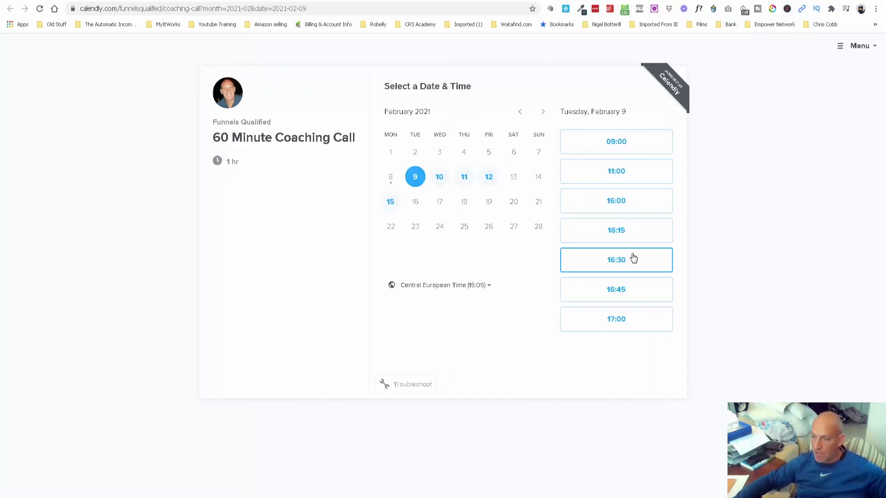
mouse_move(616, 141)
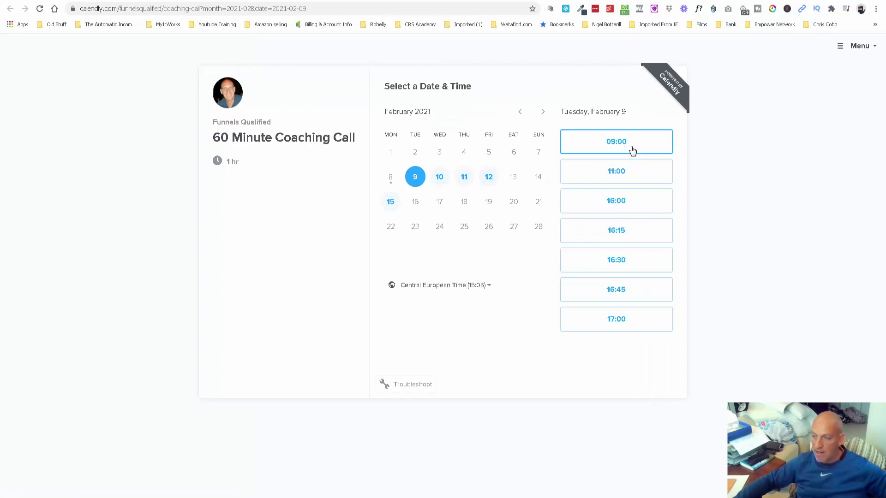
Step: Choose the 09:00 slot on Tuesday, February 9
click(616, 142)
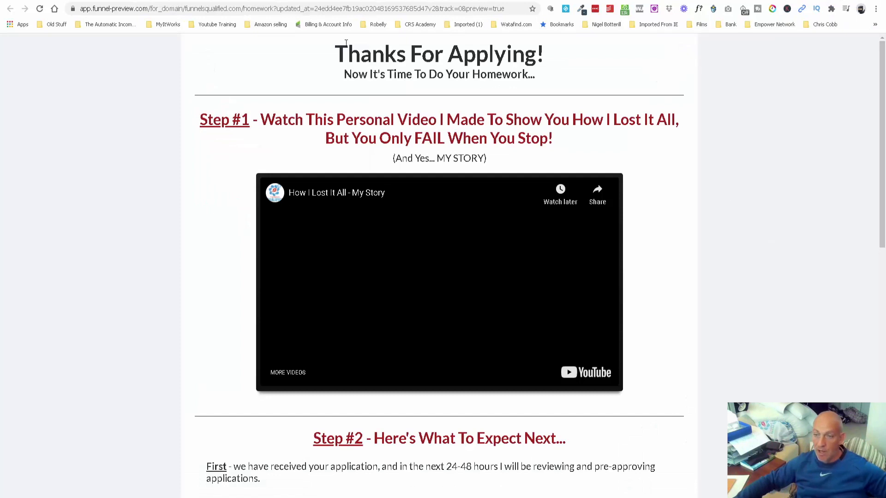
mouse_move(332, 320)
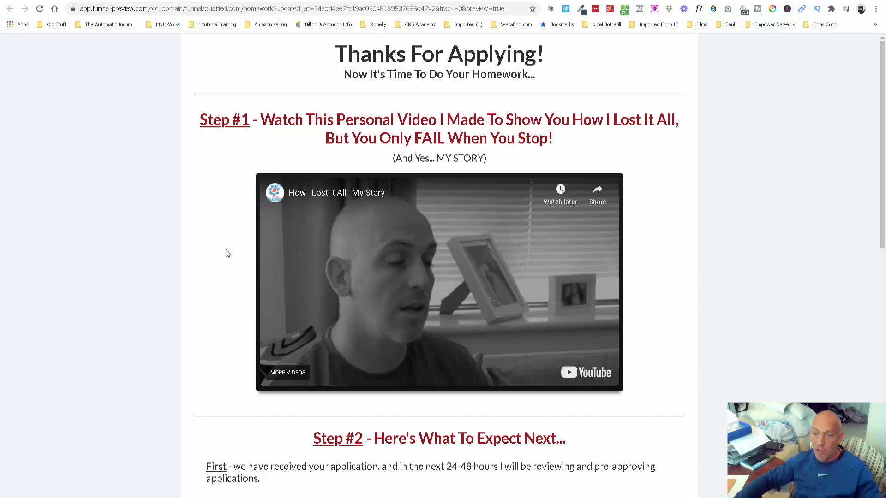
mouse_move(235, 141)
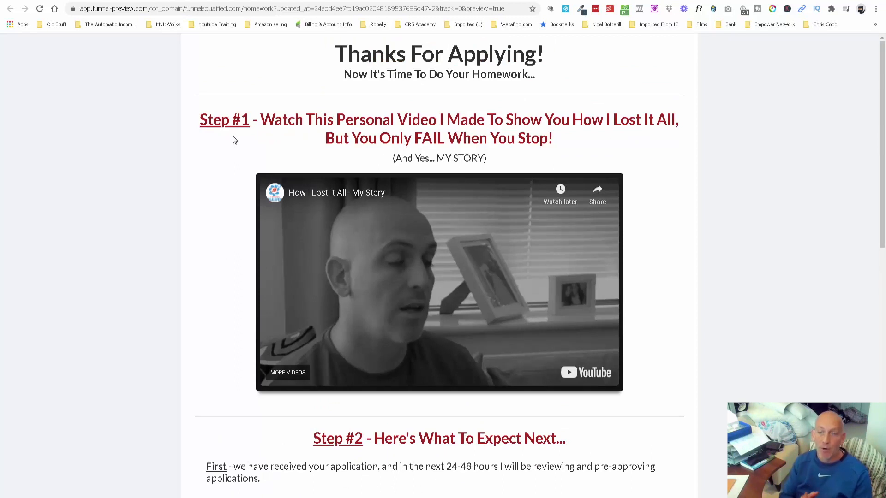
Step: Scroll the homework page preview to the Ready To Get Started NOW call-us box
scroll(down, 3)
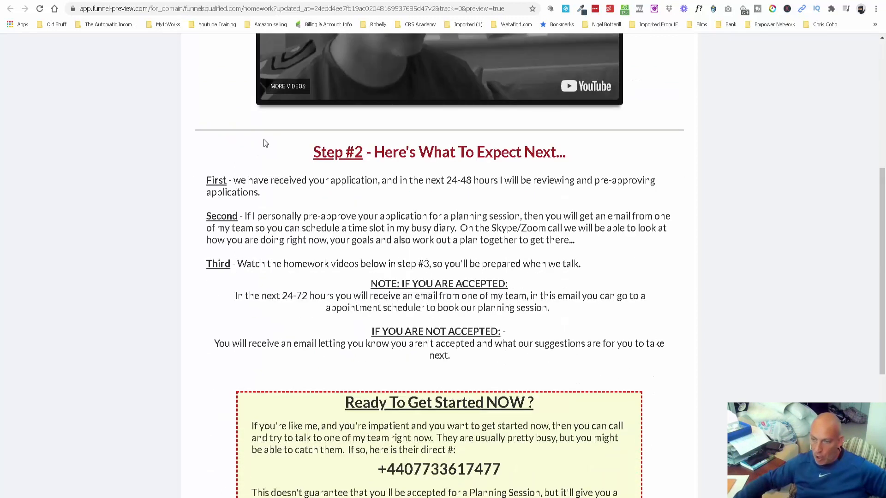
scroll(down, 3)
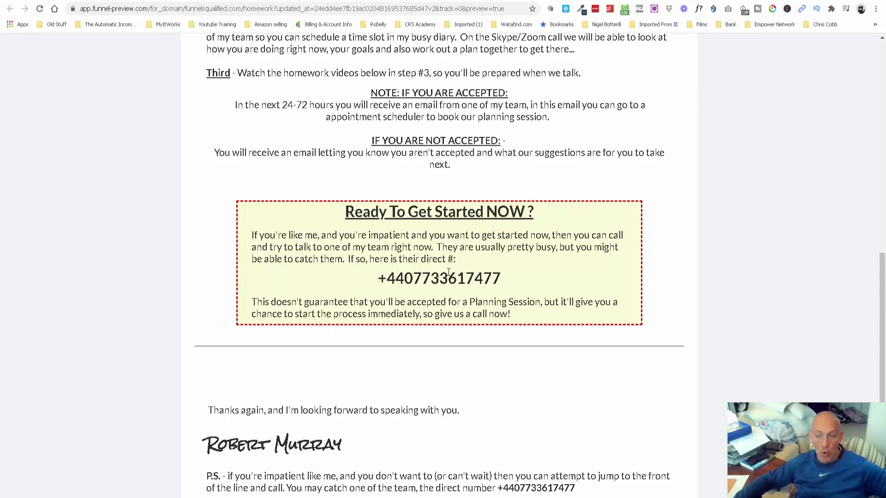
scroll(up, 3)
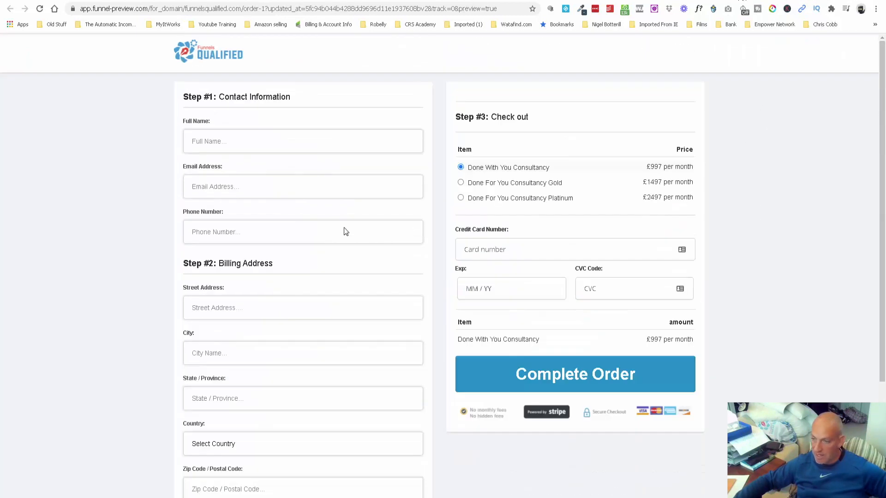
mouse_move(491, 187)
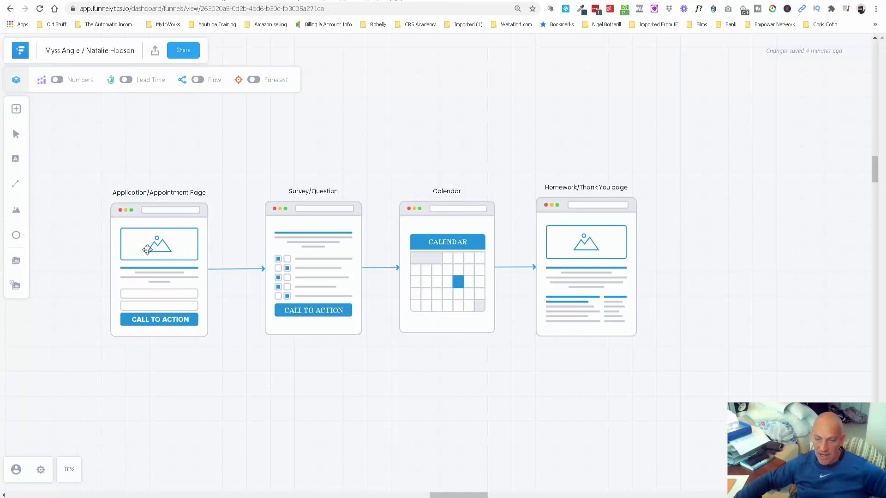
mouse_move(166, 274)
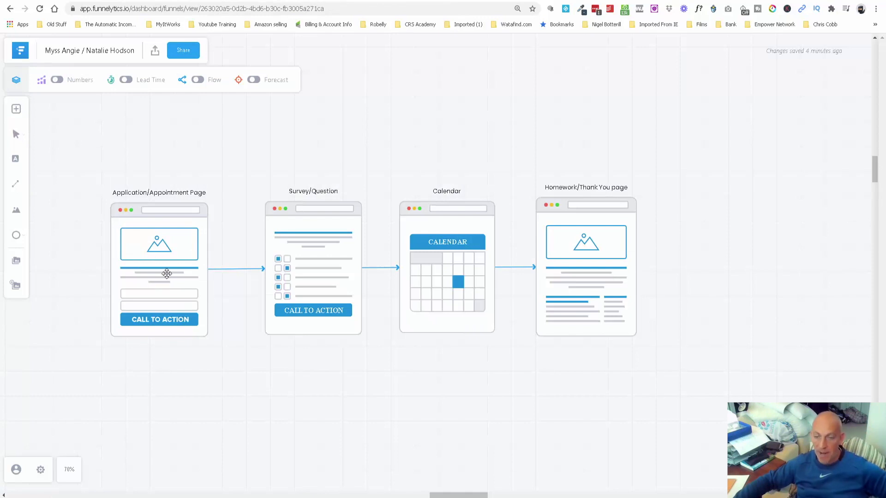
mouse_move(161, 290)
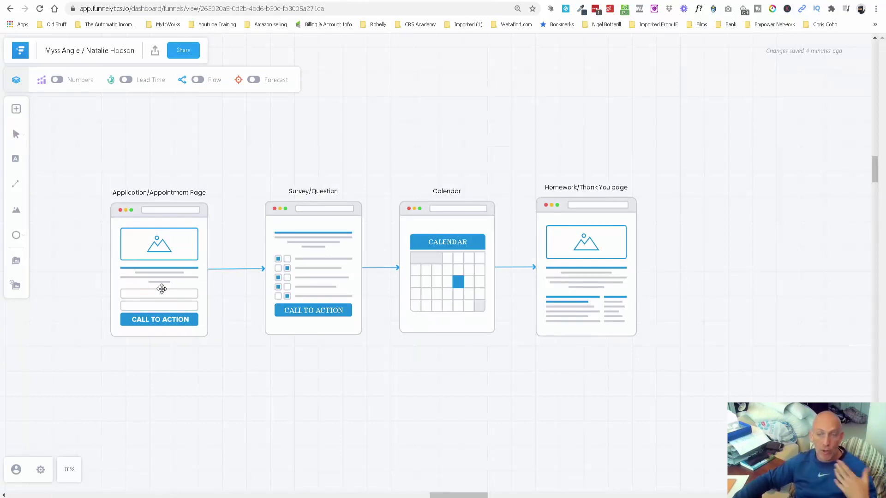
mouse_move(318, 275)
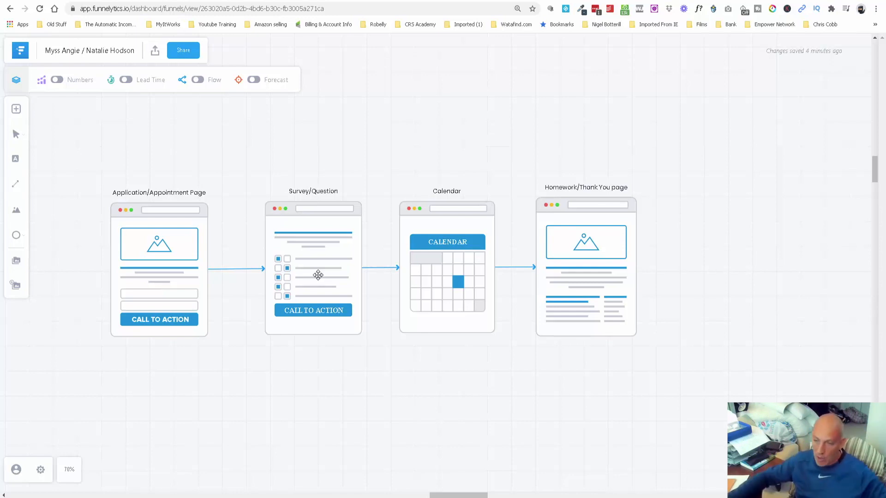
mouse_move(448, 290)
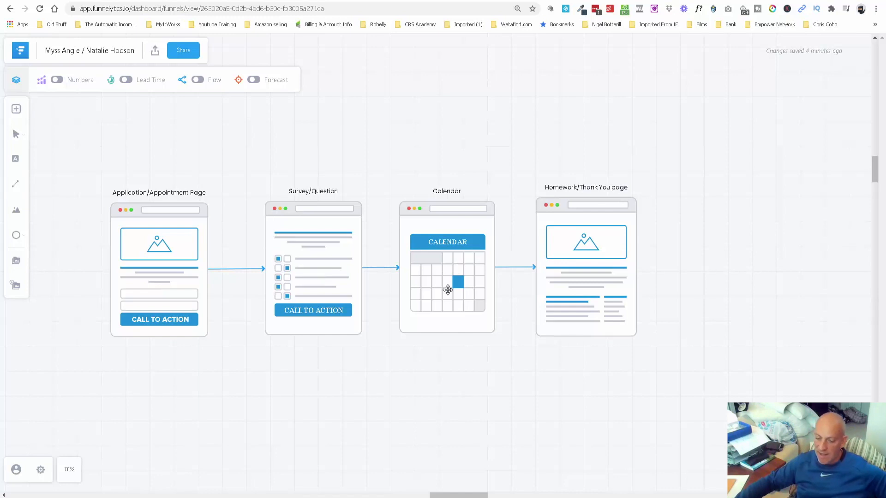
mouse_move(437, 270)
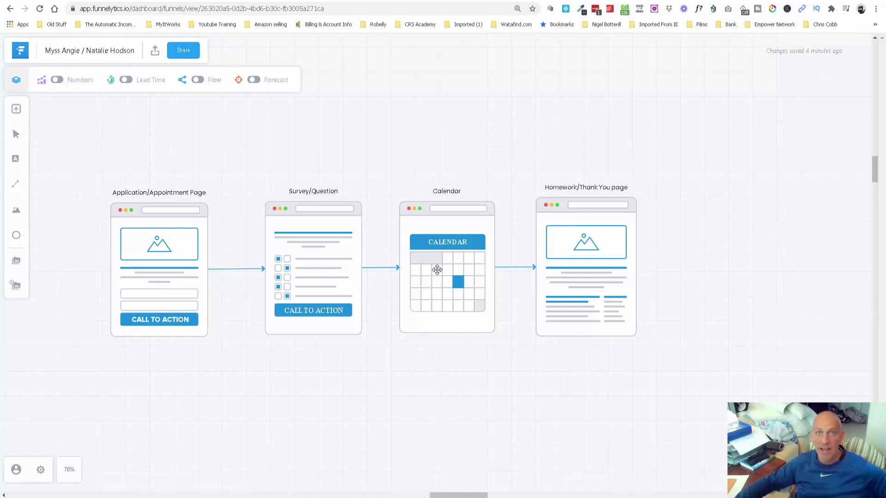
mouse_move(600, 252)
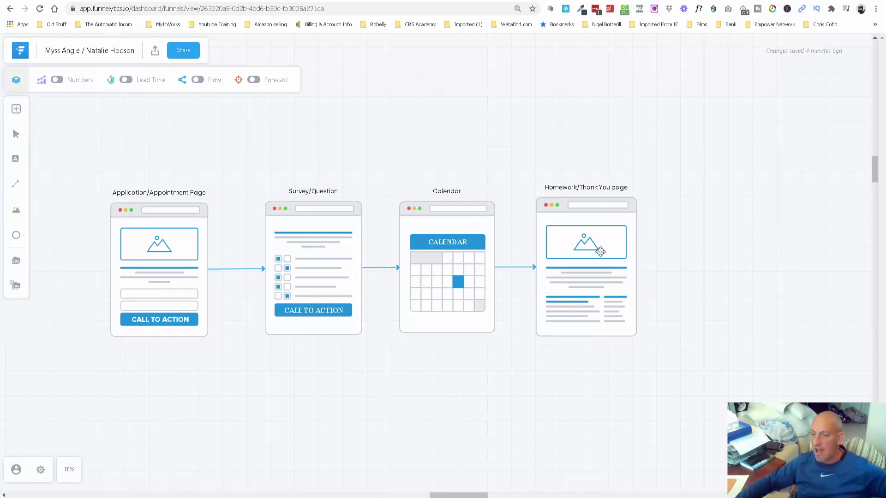
mouse_move(590, 271)
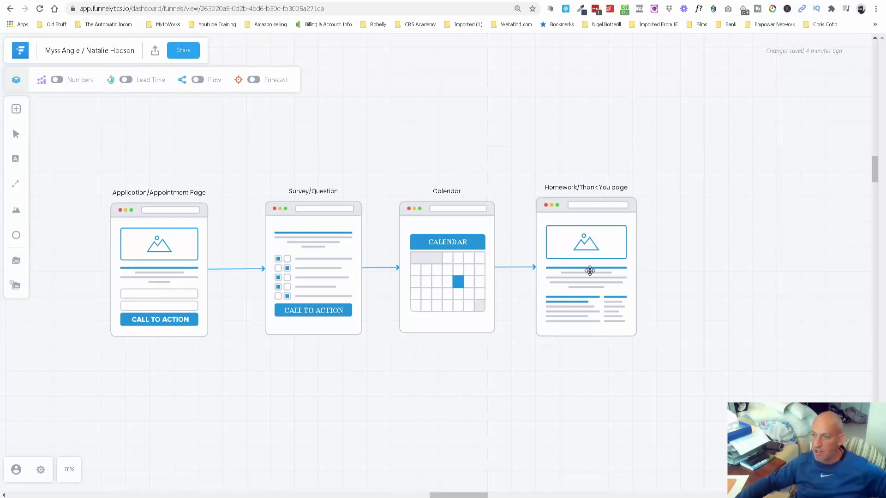
mouse_move(702, 282)
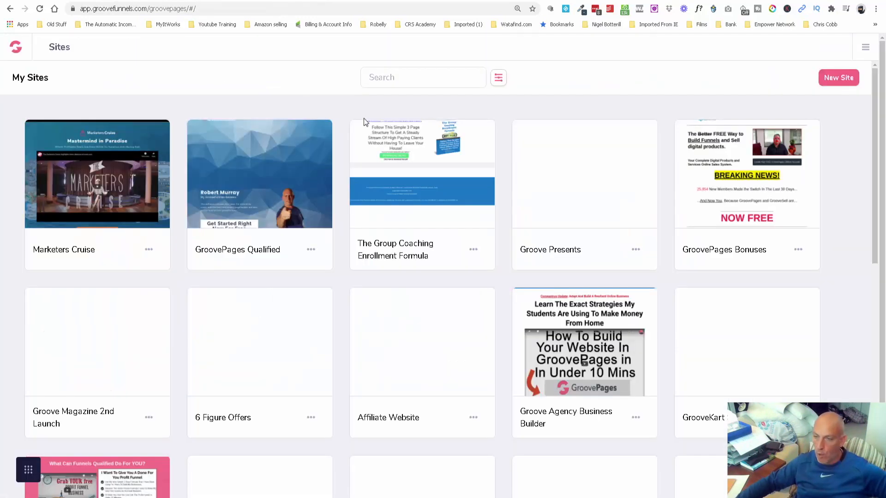
Step: Create a new GroovePages site using the Booking Landing Page template
click(839, 78)
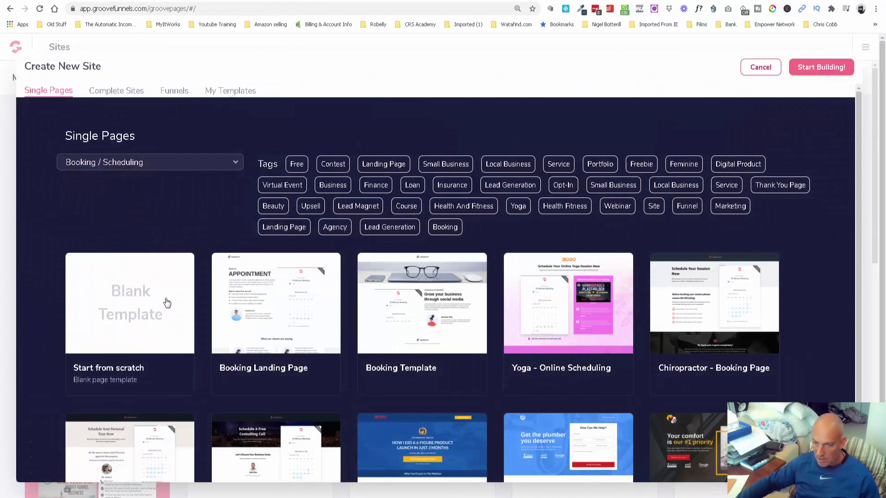
mouse_move(276, 339)
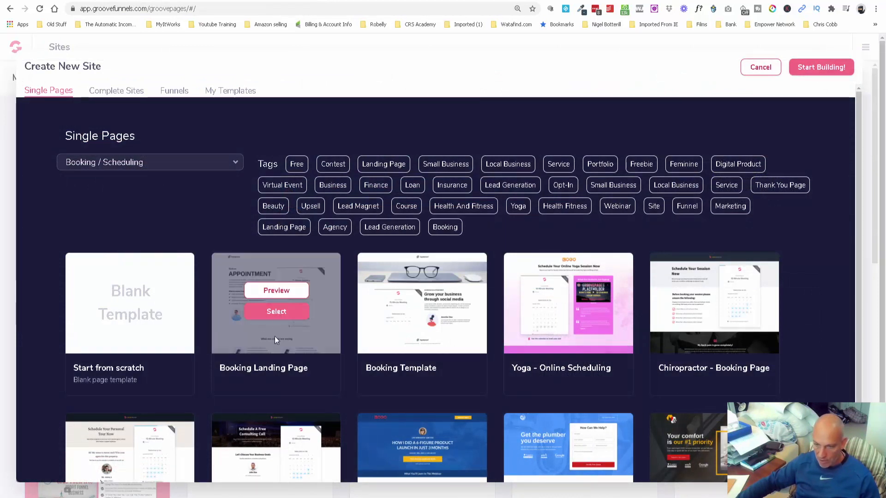
click(277, 312)
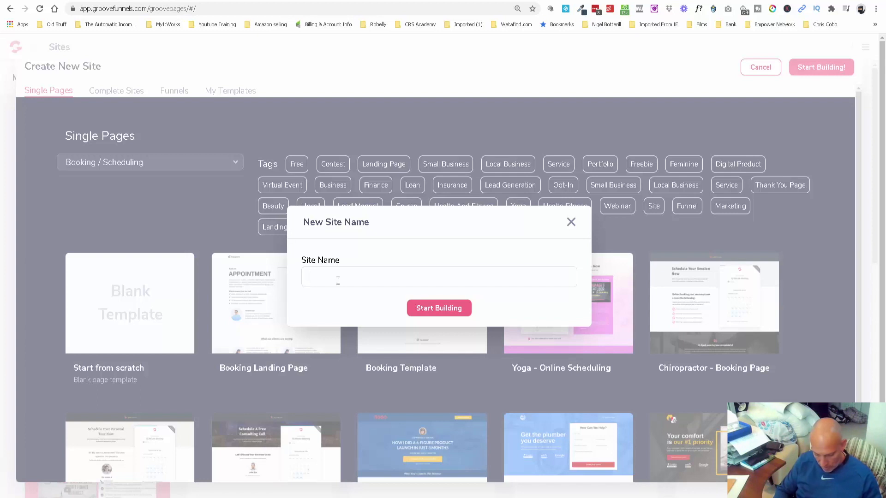
Step: Name the site 'Appointment Booking' and start building with the Booking Template
text(Appointm)
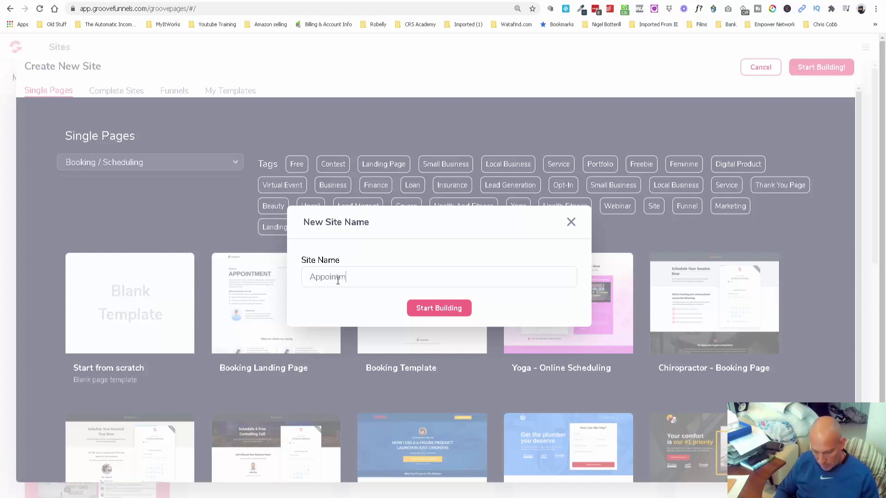
text(ment Book)
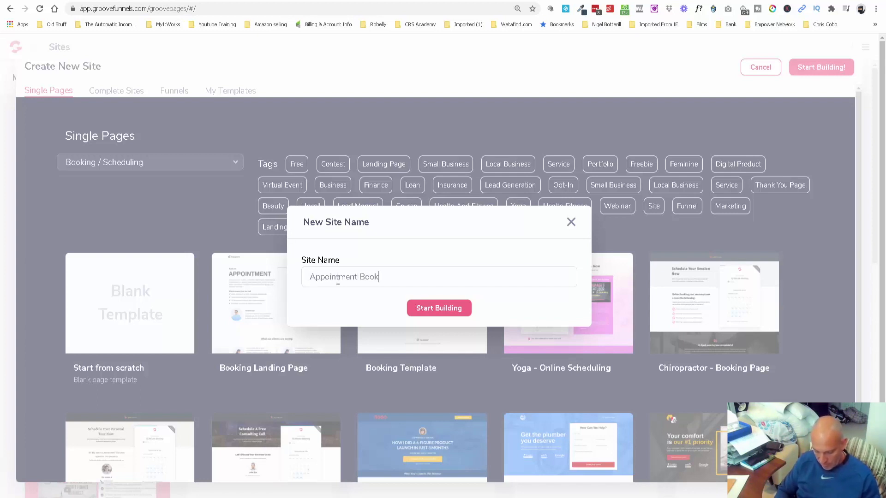
click(439, 308)
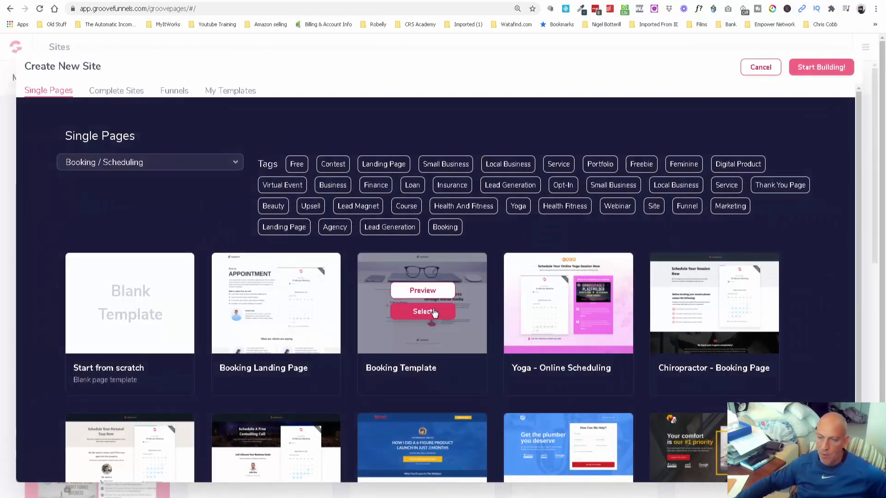
click(422, 312)
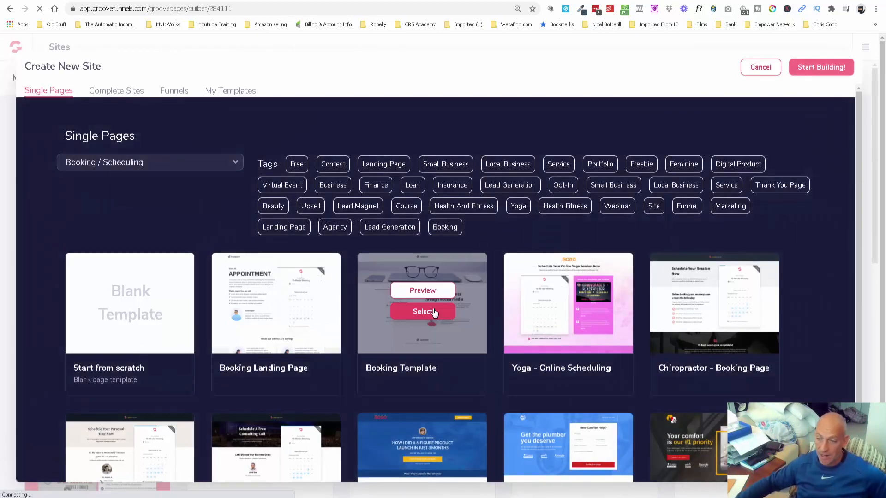
Step: Scroll through the Appointment Booking page sections to find the calendar embed spot
click(422, 312)
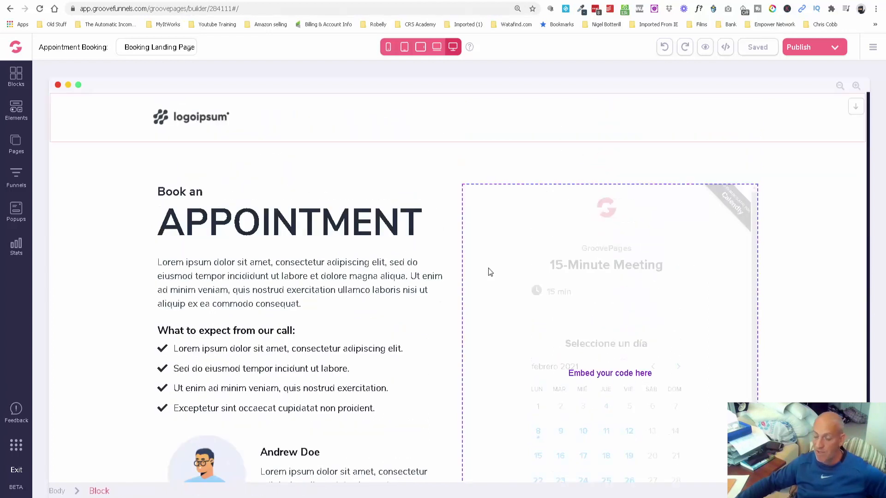
scroll(down, 3)
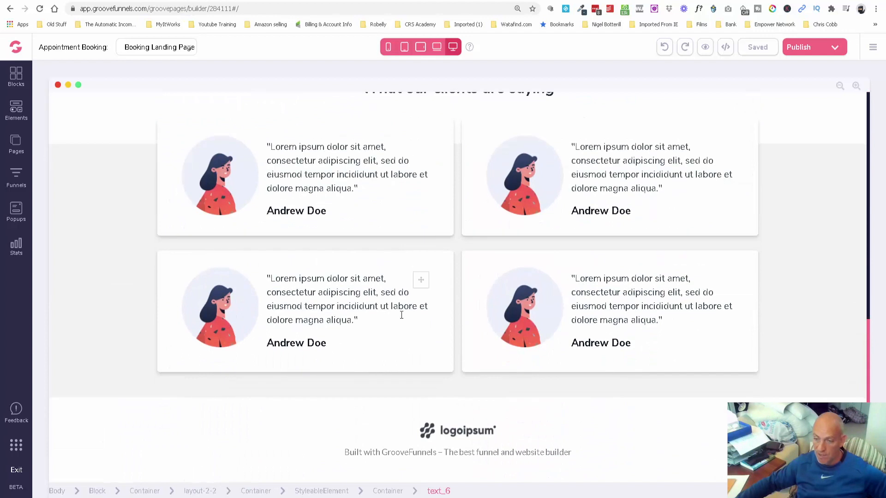
scroll(up, 3)
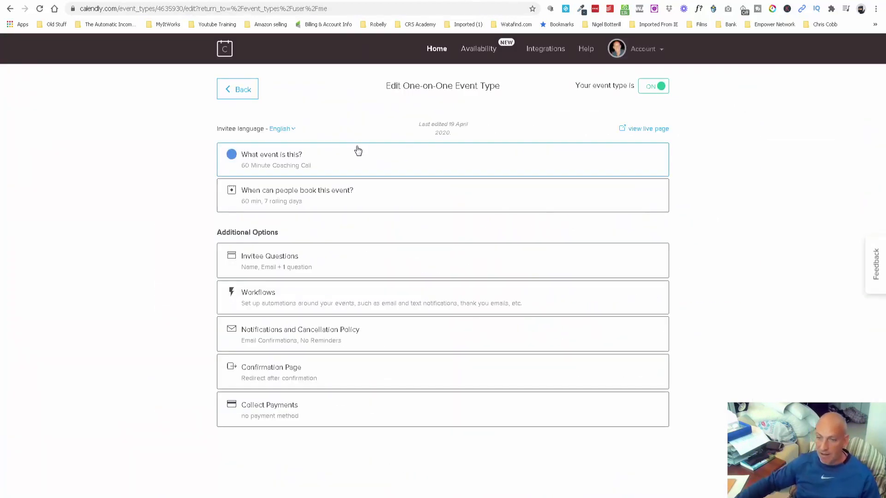
Step: Return to Calendly's event types and open the 60 Minute Coaching Call for editing
click(237, 89)
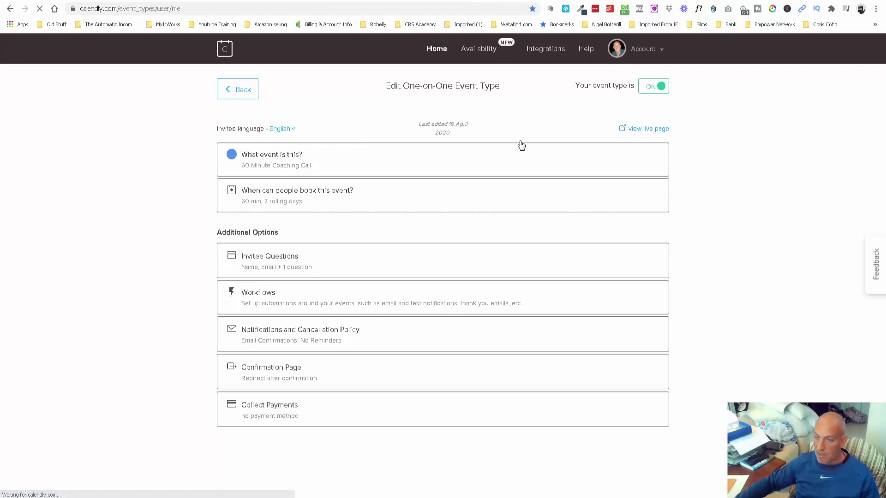
click(237, 89)
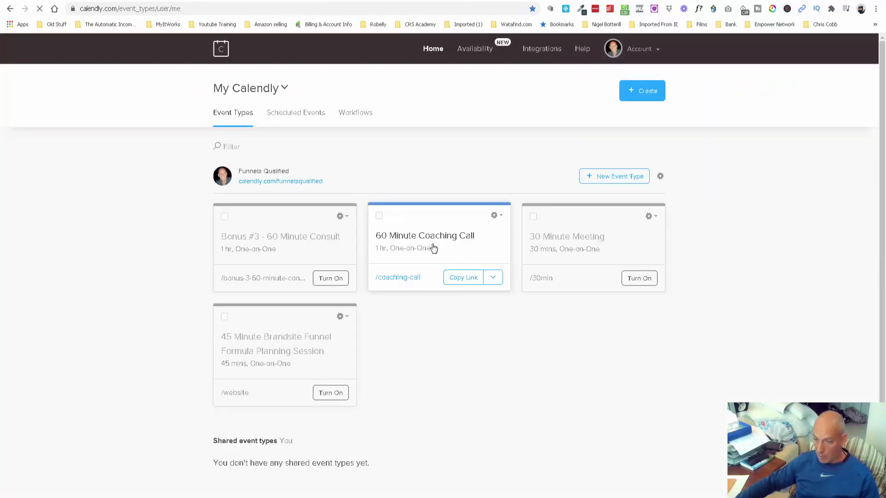
click(424, 236)
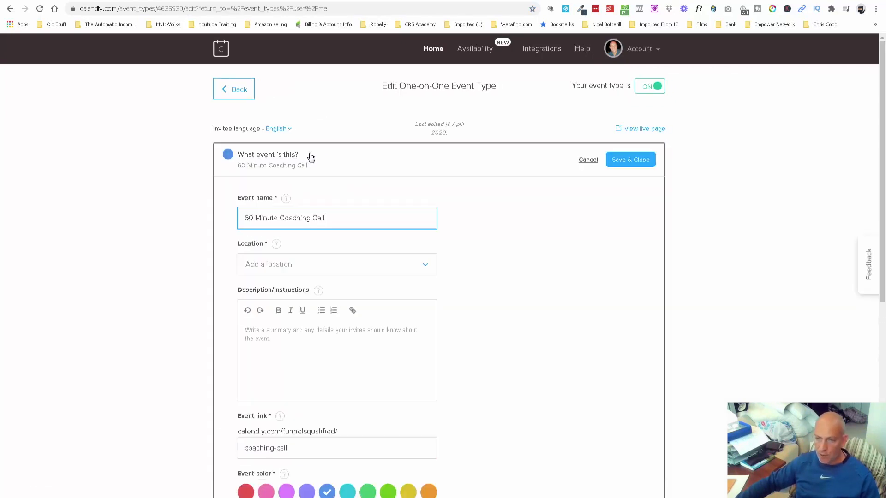
mouse_move(543, 22)
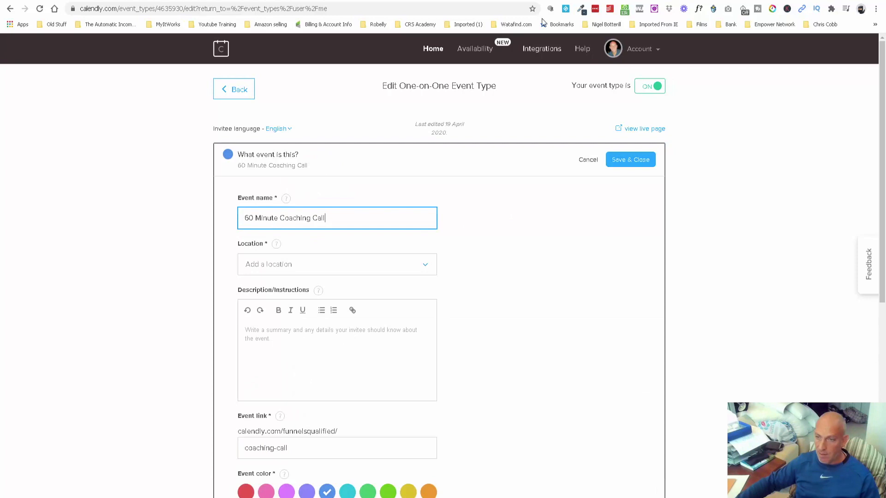
Step: View the live booking page, select the event name, and scroll through the edit sections
click(644, 128)
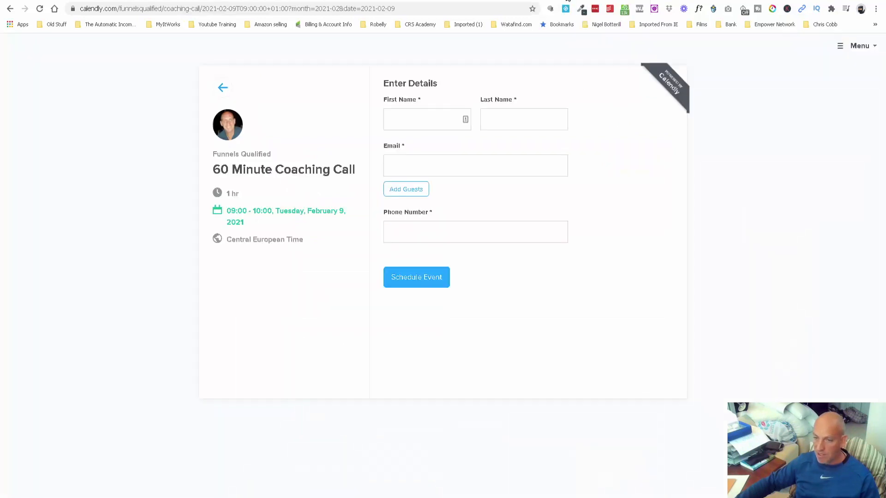
double_click(262, 169)
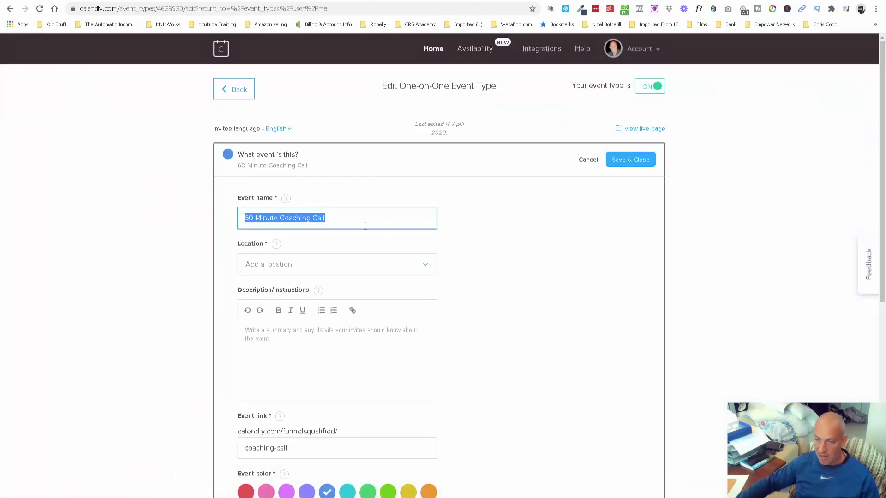
scroll(down, 3)
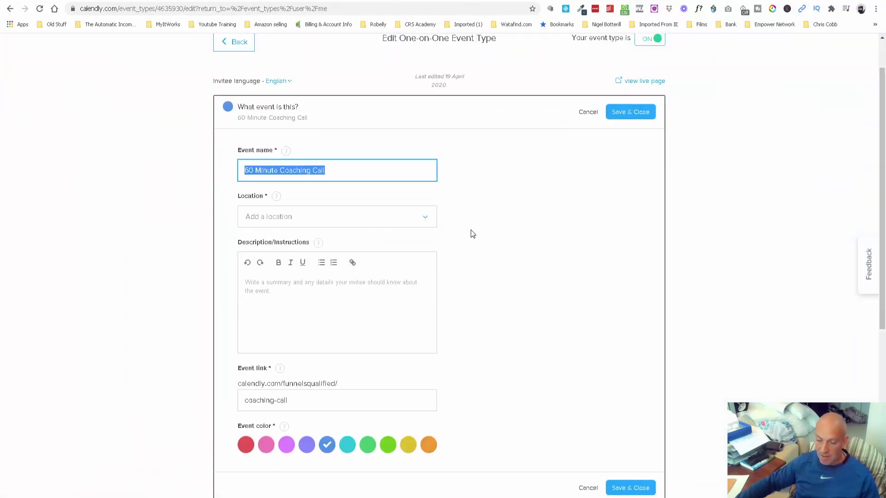
scroll(down, 3)
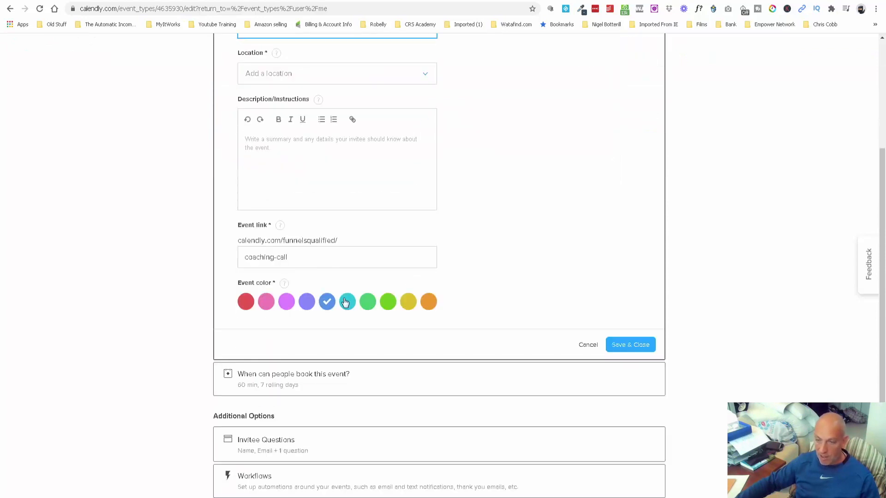
click(629, 345)
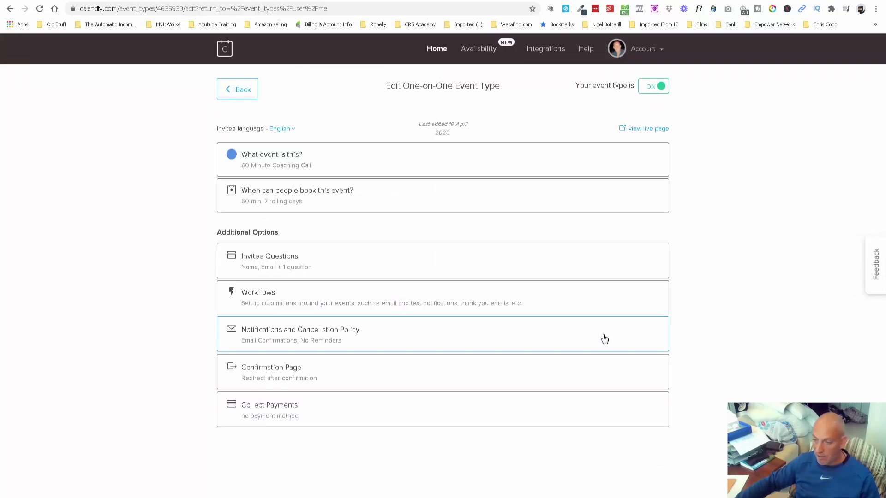
click(297, 195)
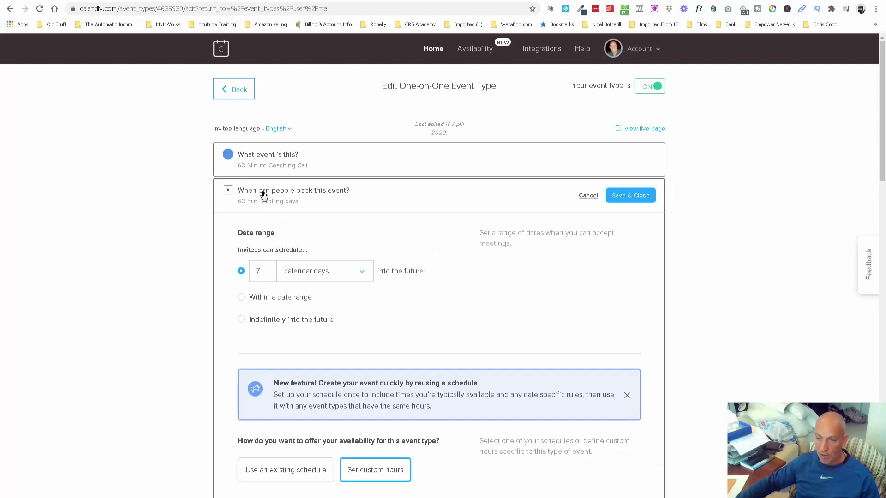
mouse_move(281, 264)
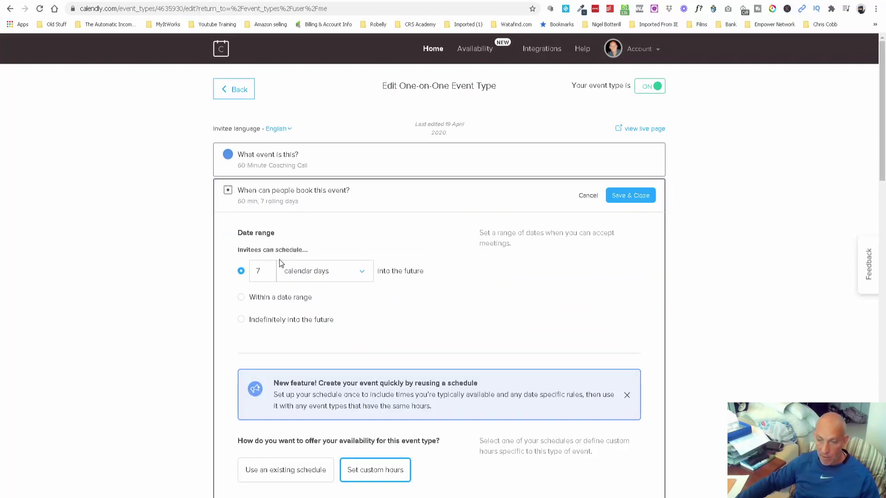
mouse_move(398, 281)
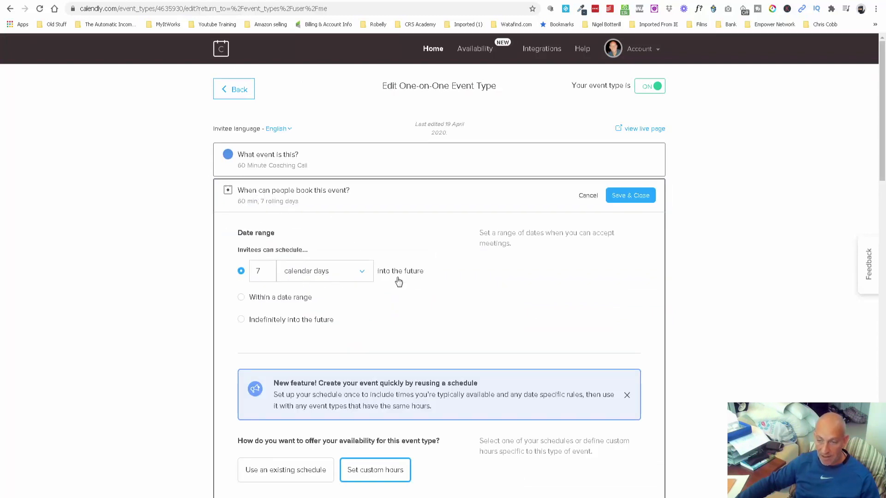
scroll(down, 3)
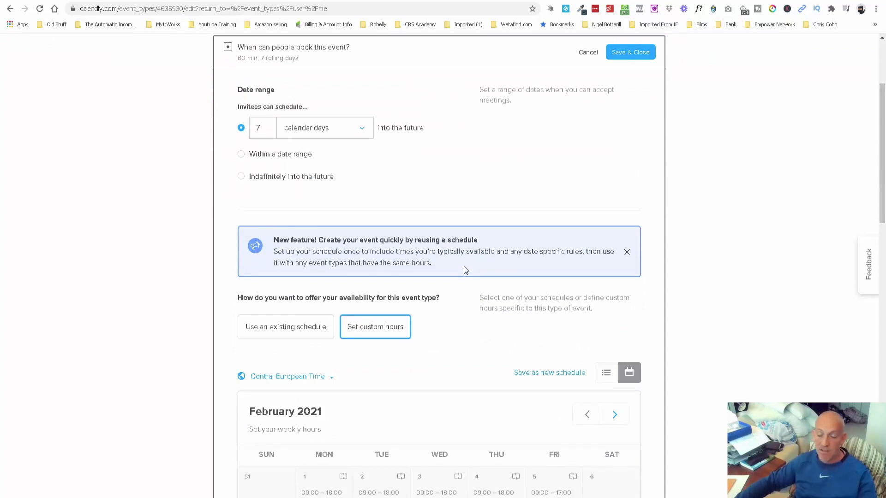
mouse_move(461, 317)
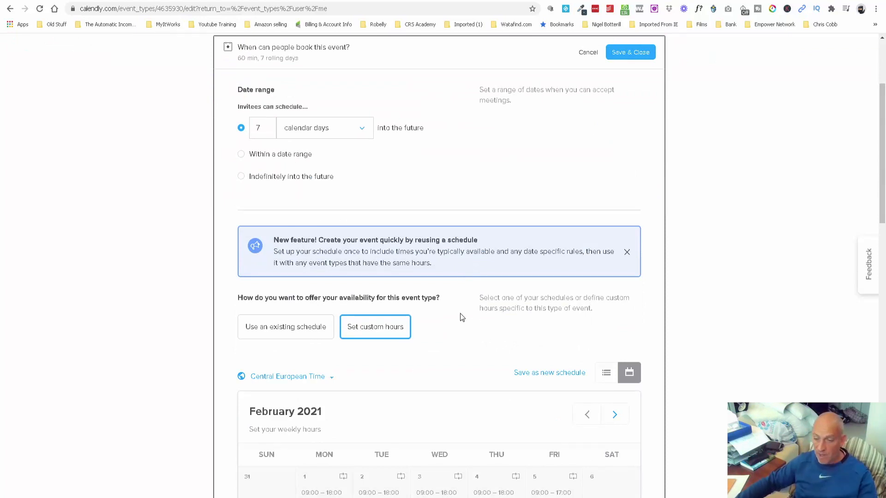
scroll(down, 3)
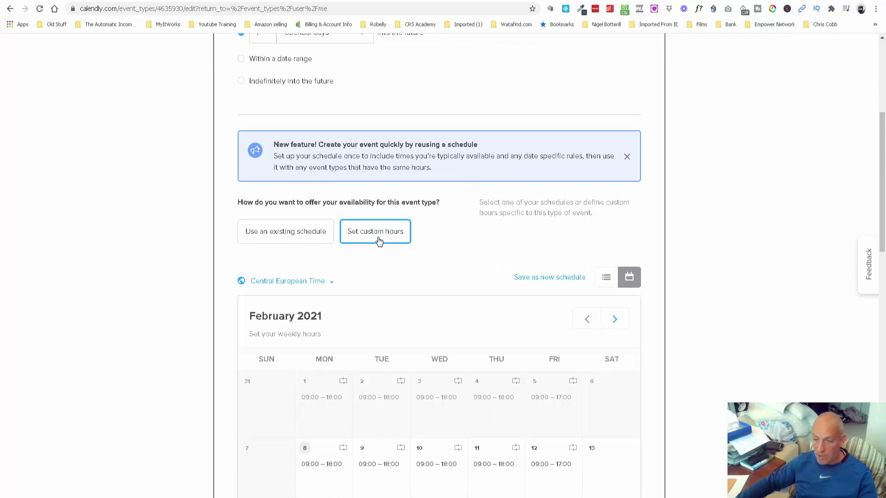
scroll(down, 3)
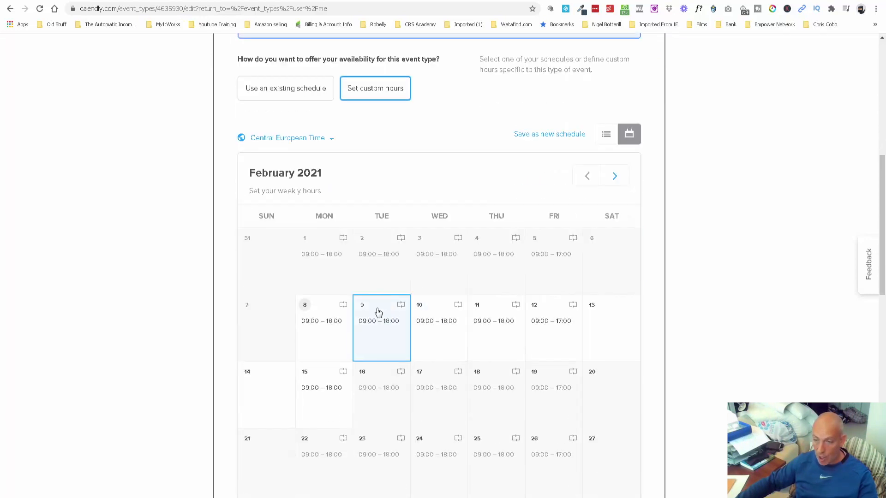
scroll(down, 3)
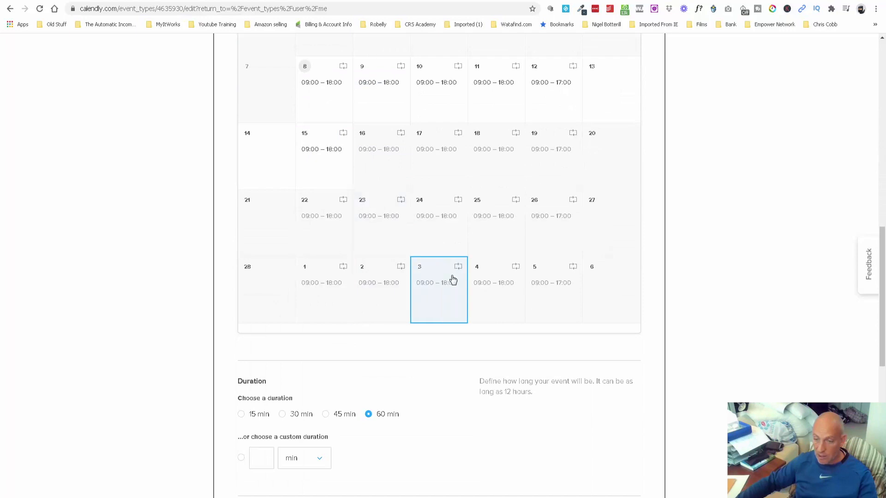
scroll(down, 3)
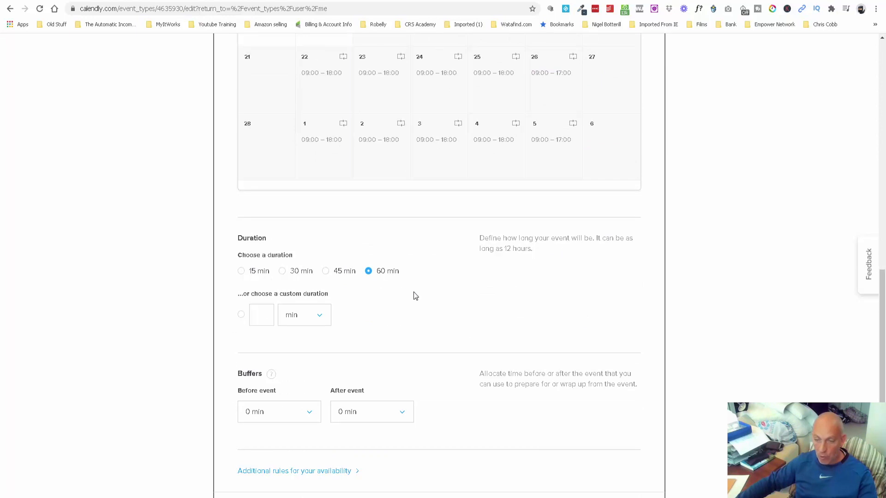
scroll(down, 3)
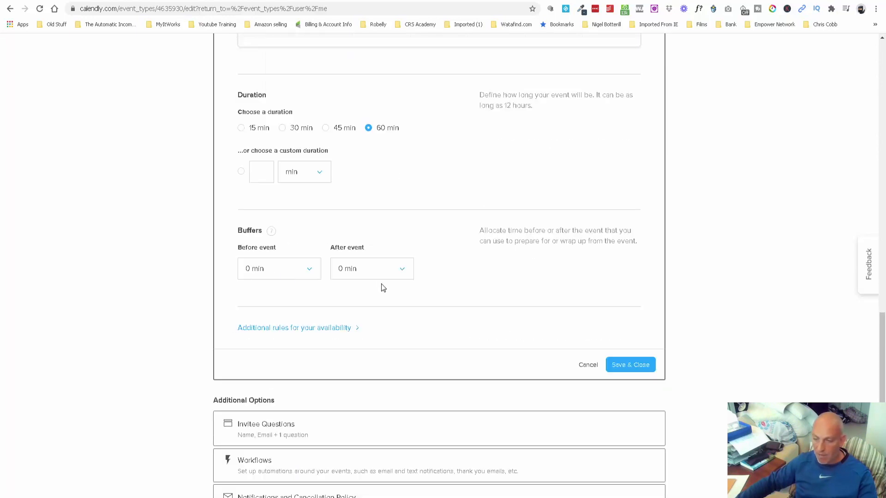
click(629, 364)
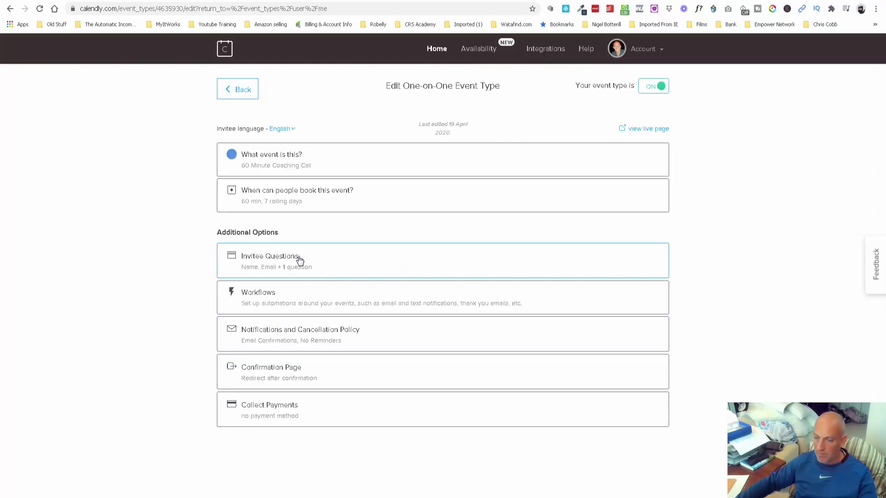
Step: Expand Invitee Questions to review the required name, email and phone fields
click(269, 255)
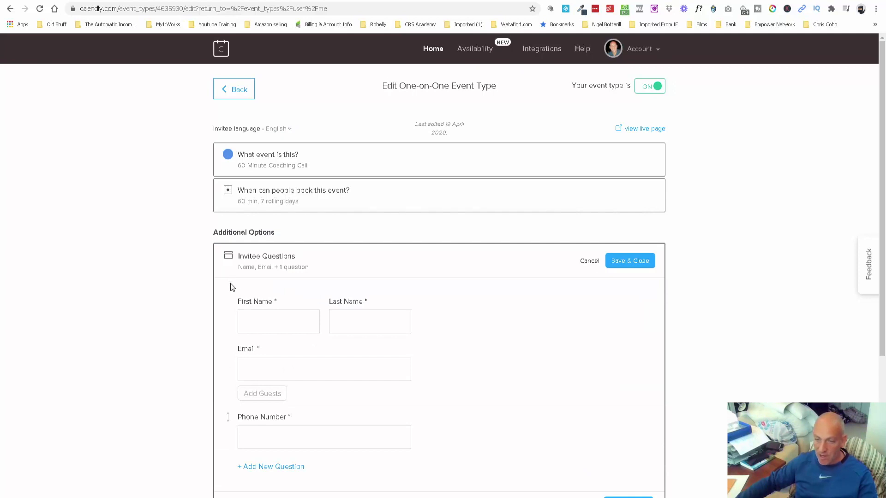
scroll(down, 3)
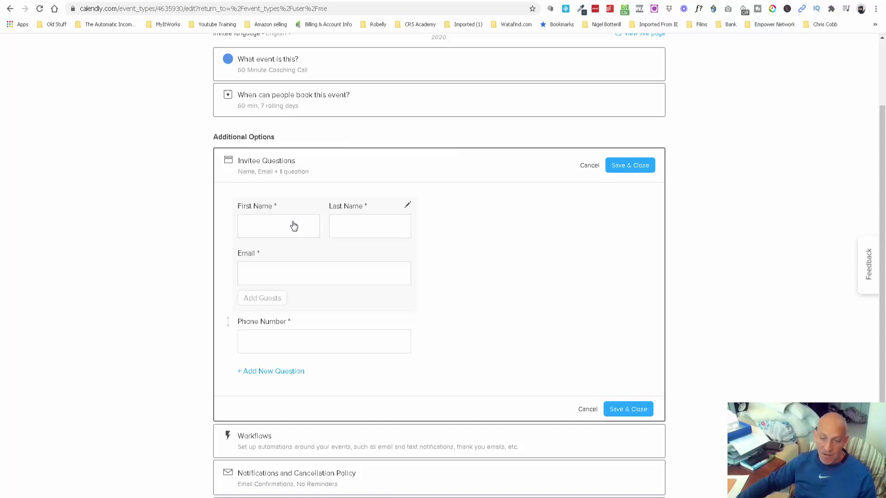
mouse_move(285, 345)
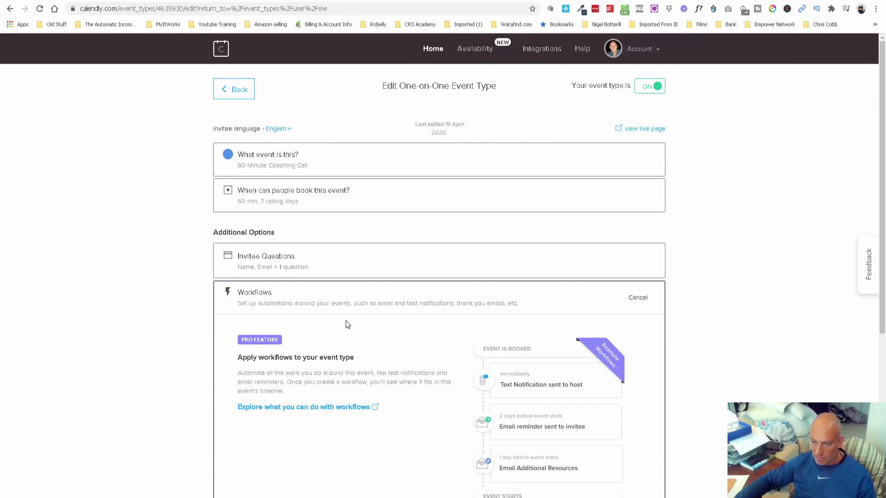
Step: Expand Notifications and Cancellation Policy and read the default confirmation email wording
click(638, 298)
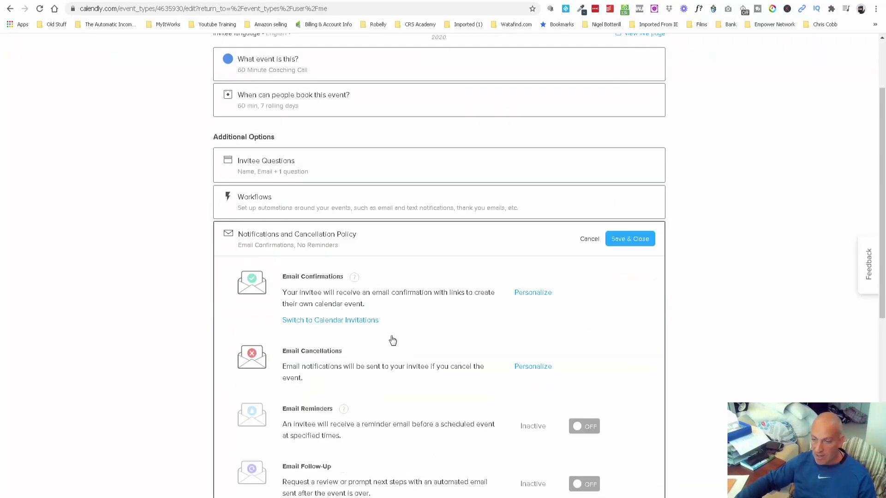
click(531, 292)
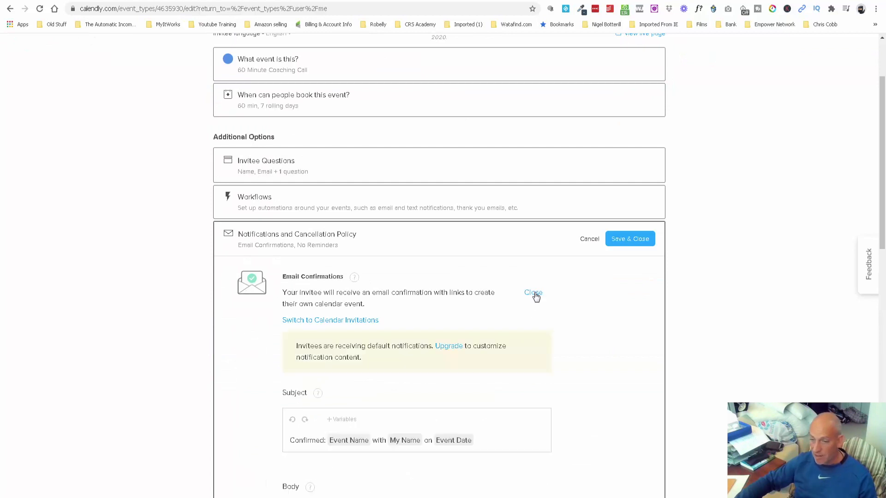
scroll(down, 3)
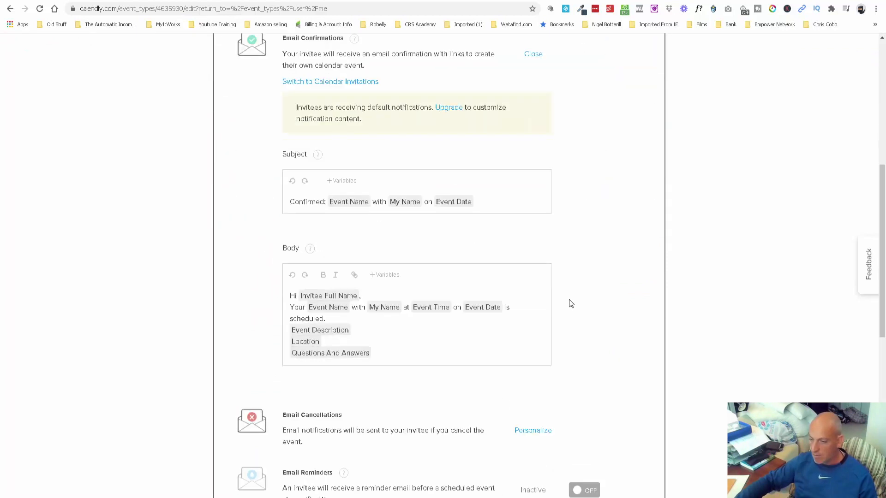
scroll(down, 3)
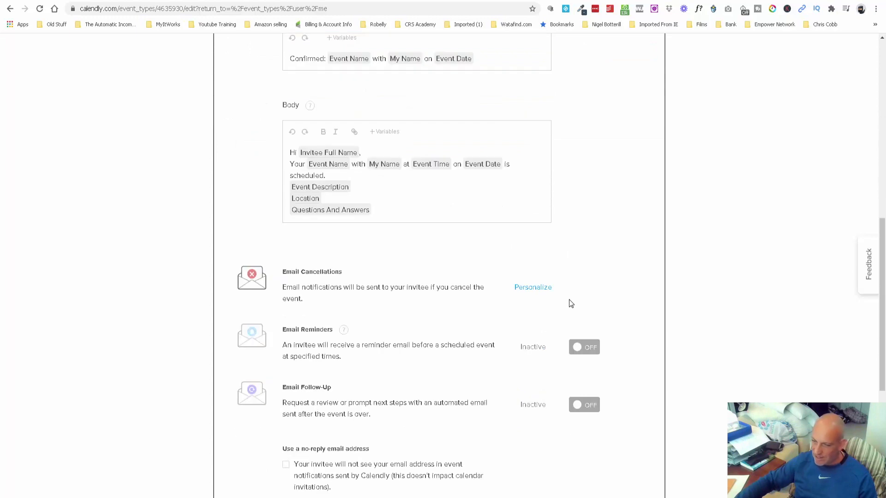
scroll(down, 3)
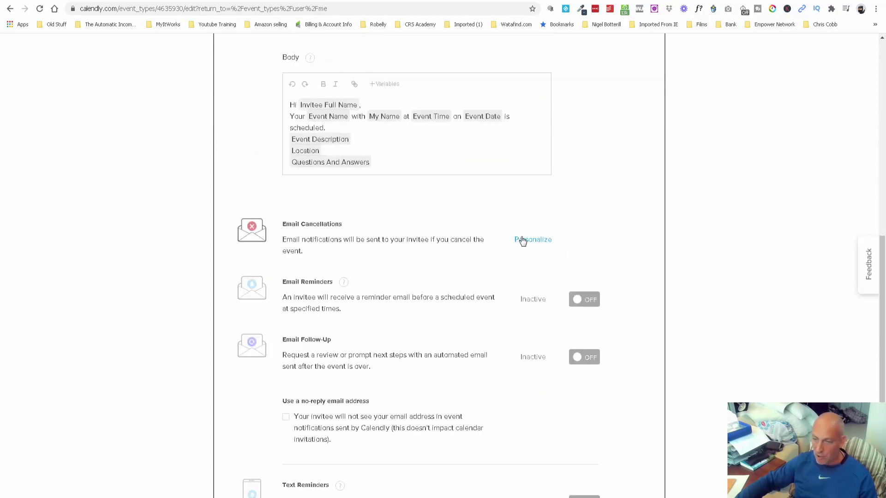
Step: Review the default cancellation email wording, then save and close notifications
click(533, 240)
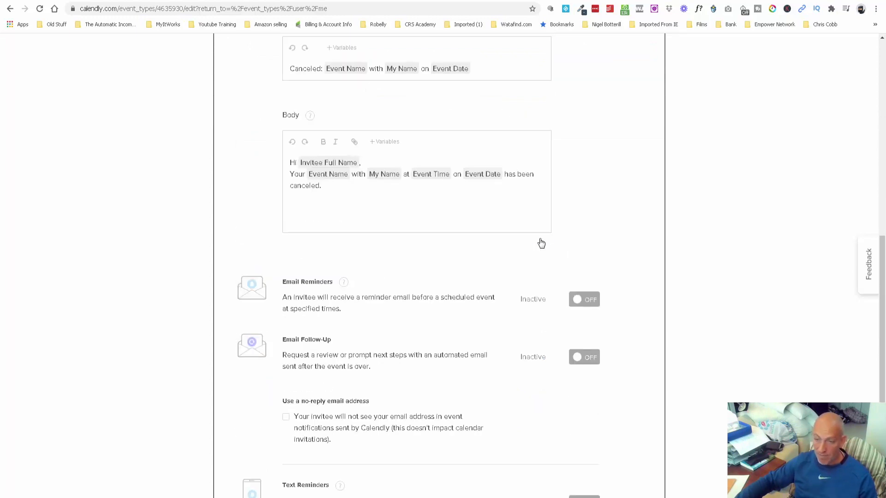
scroll(down, 3)
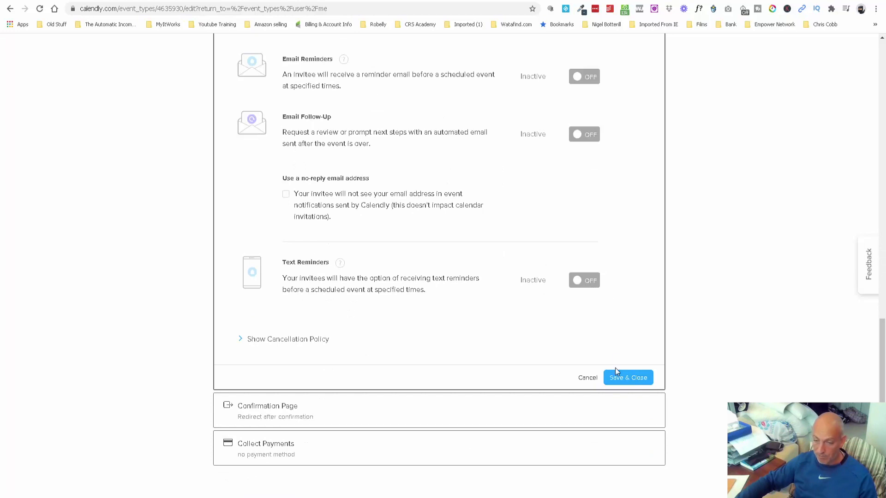
click(627, 377)
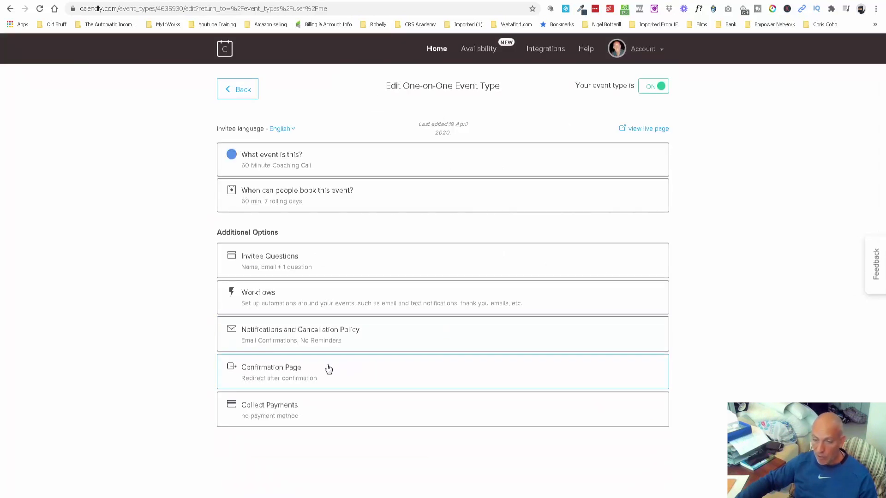
Step: Check Collect Payments (requires Pro upgrade), then return to the event types list
click(329, 371)
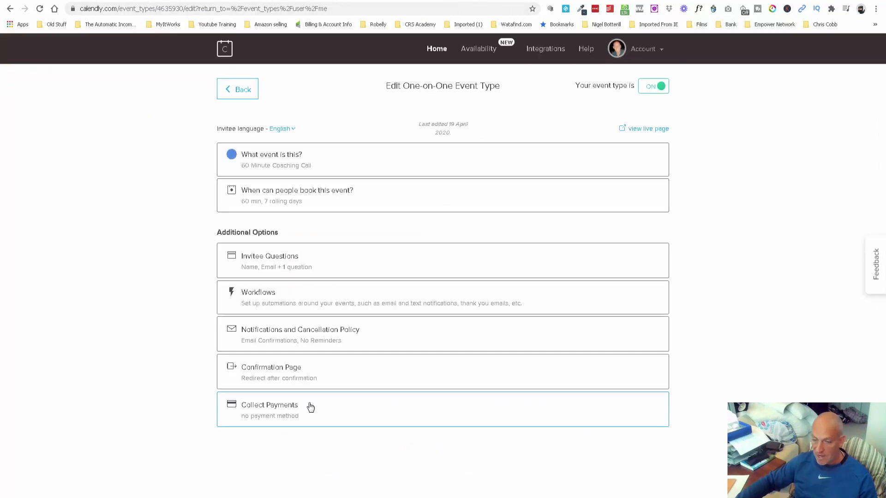
click(270, 405)
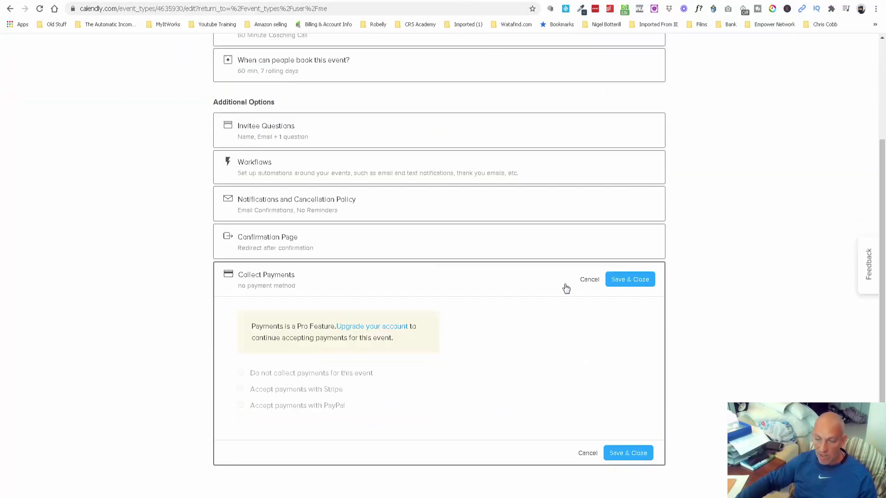
click(589, 279)
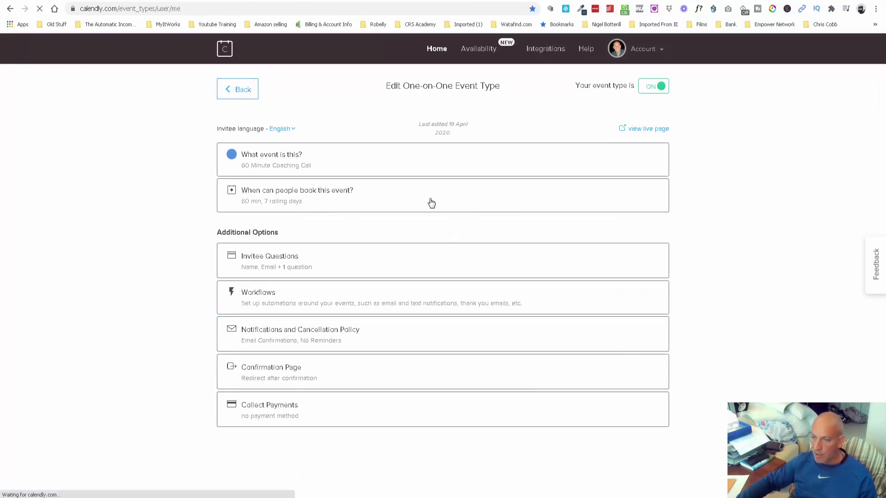
Step: Choose Add to Website from the 60 Minute Coaching Call card's gear menu
click(238, 88)
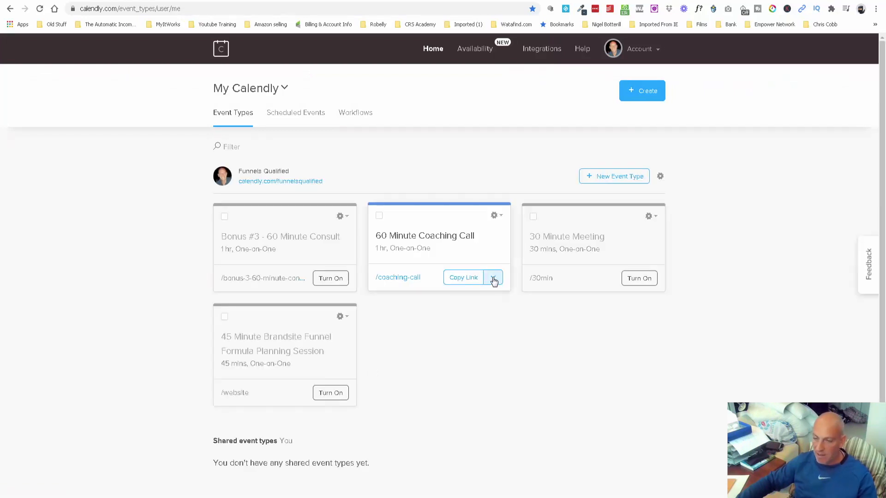
click(493, 278)
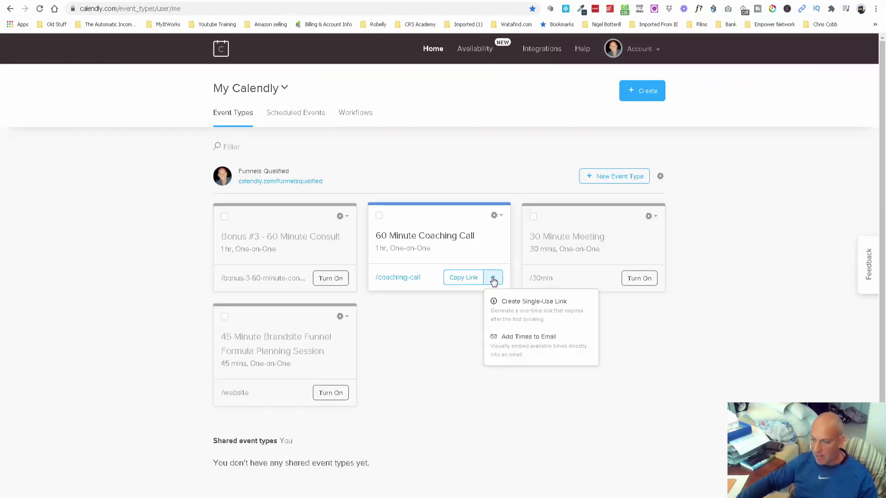
click(494, 216)
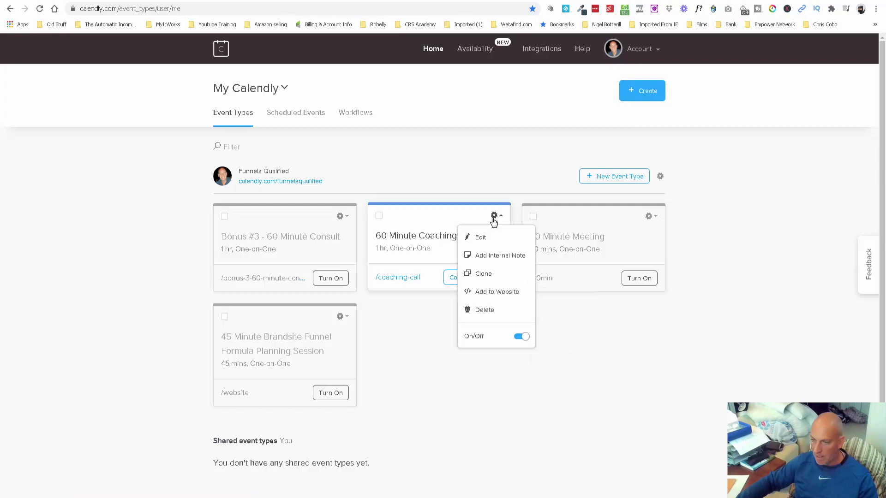
mouse_move(496, 228)
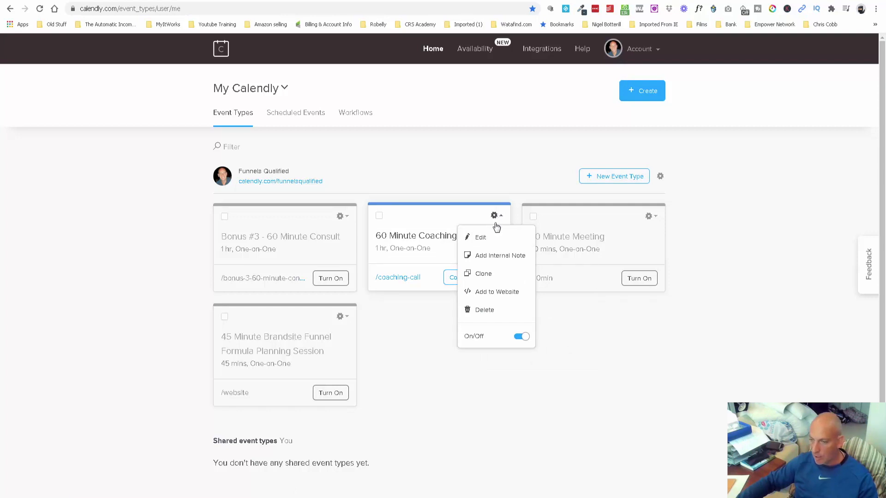
click(496, 291)
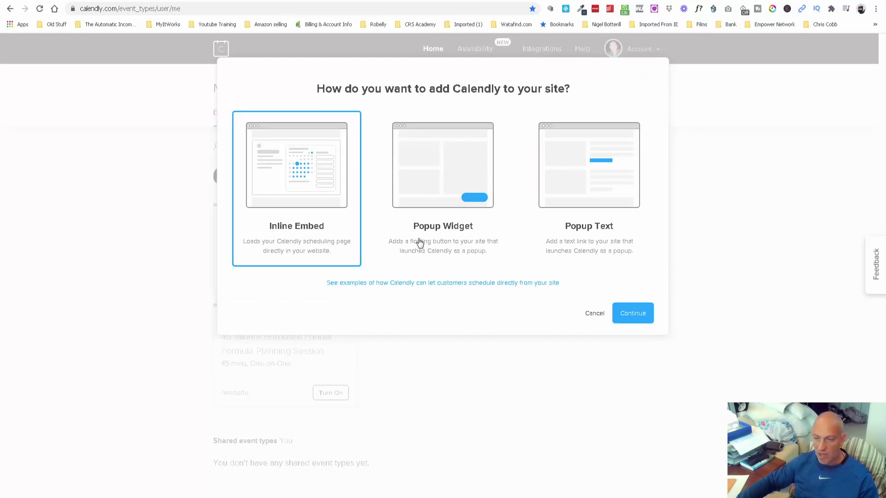
Step: Continue with Inline Embed and copy the coaching call's embed code
click(632, 313)
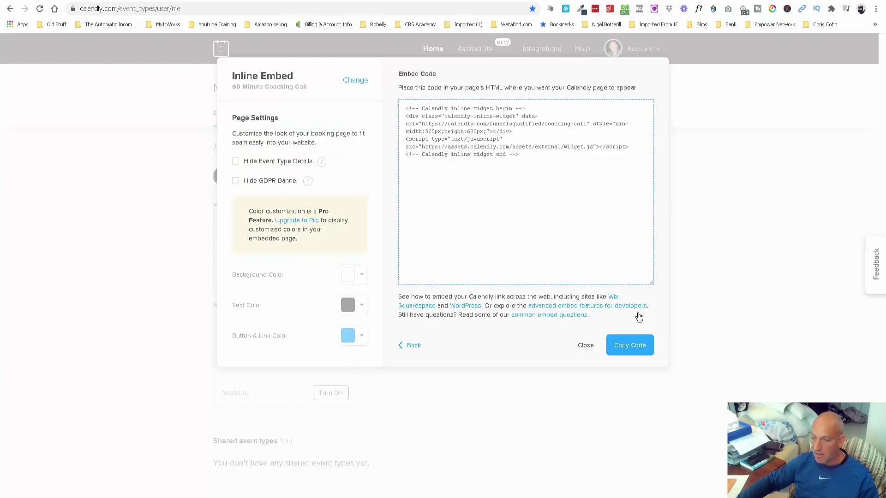
mouse_move(256, 189)
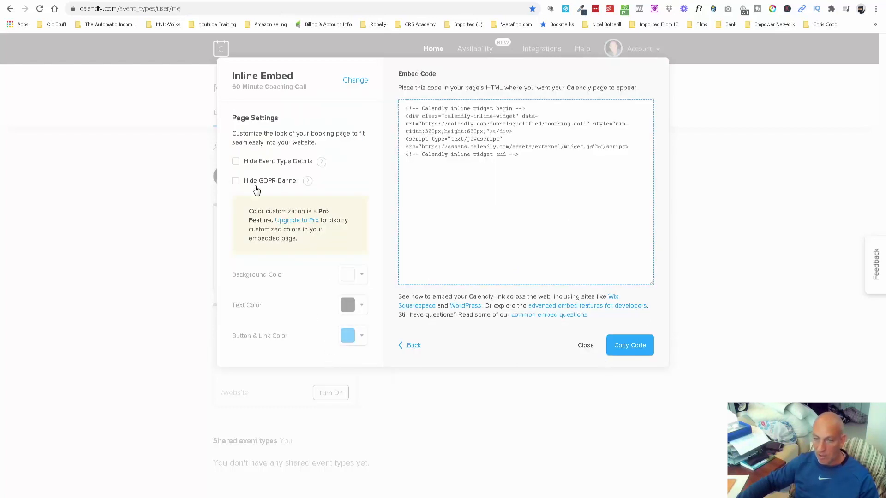
mouse_move(569, 315)
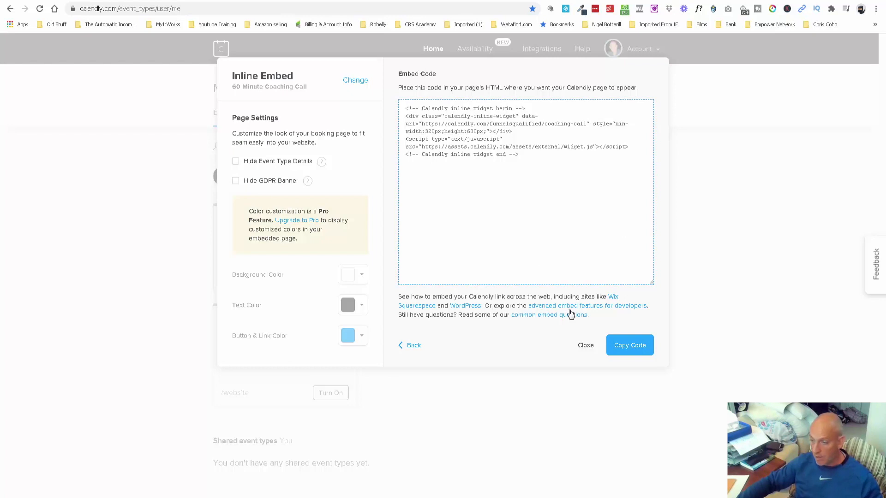
click(630, 346)
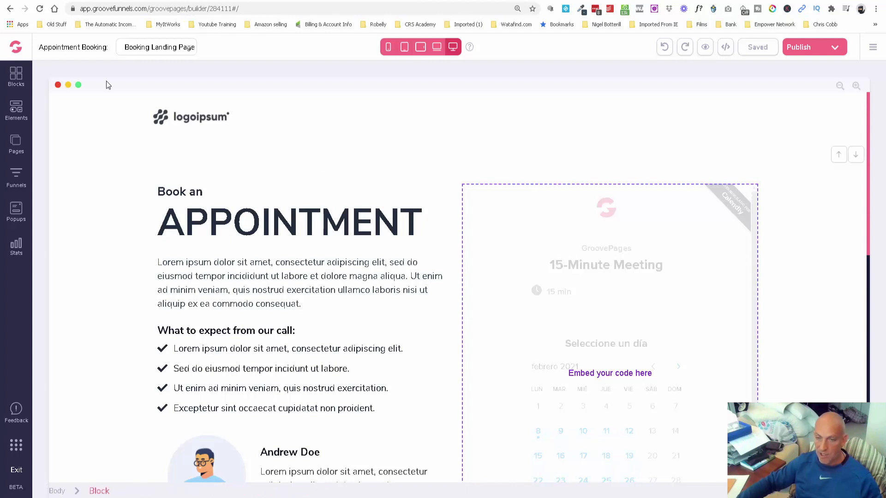
Step: Paste the Calendly code into the calendar embed's source code and save it
click(537, 283)
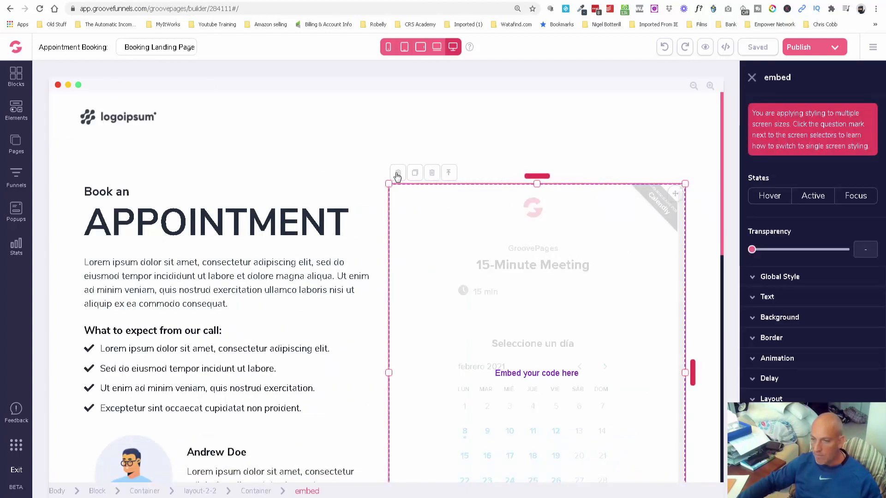
click(397, 172)
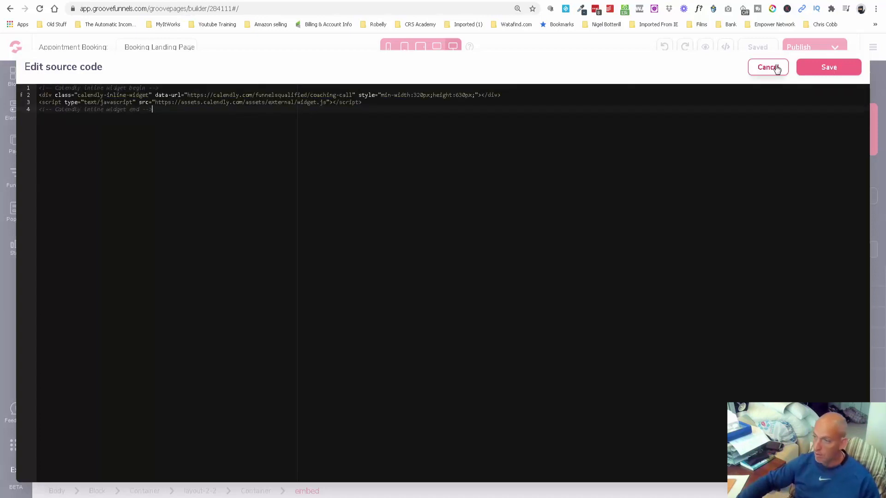
click(829, 67)
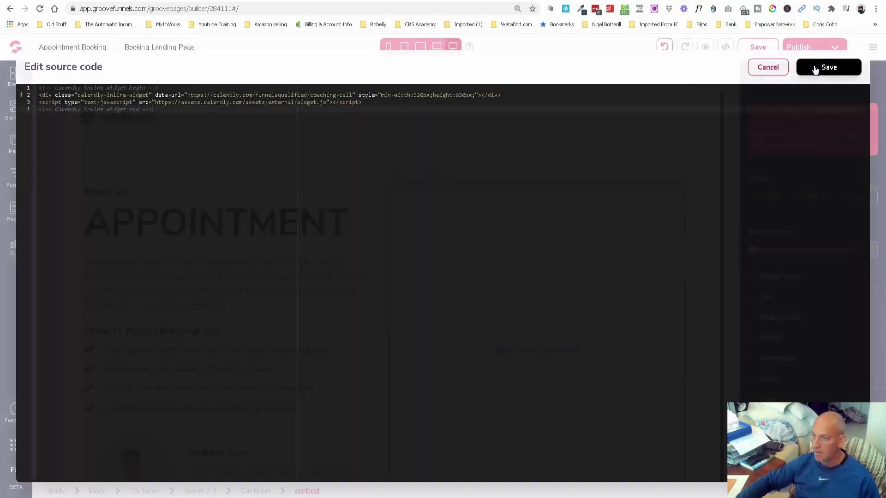
click(828, 66)
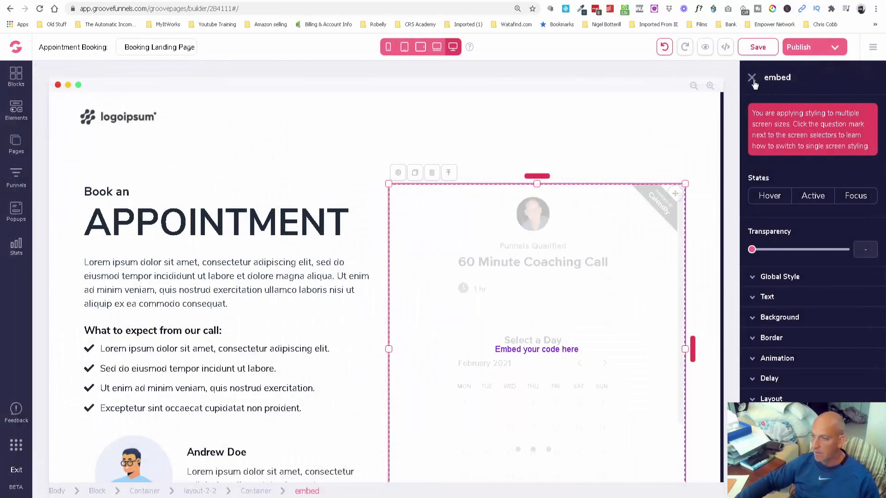
Step: Close the embed settings panel and open the booking page's live preview
click(752, 77)
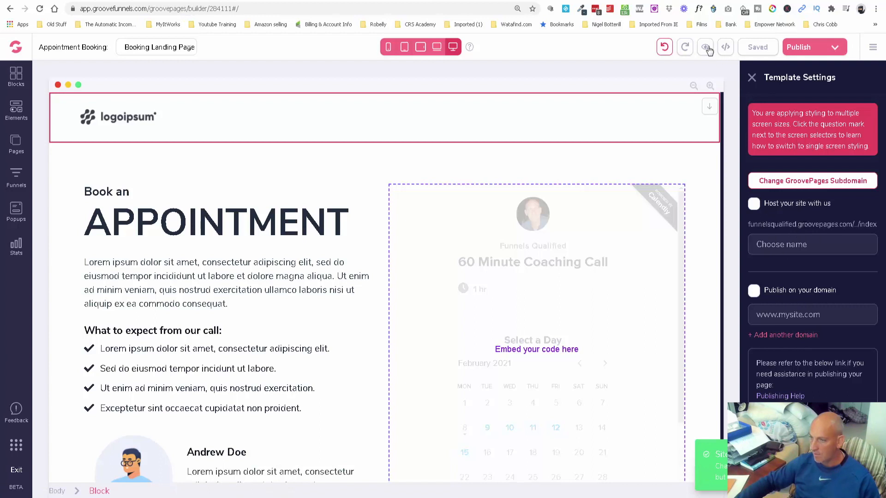
click(705, 47)
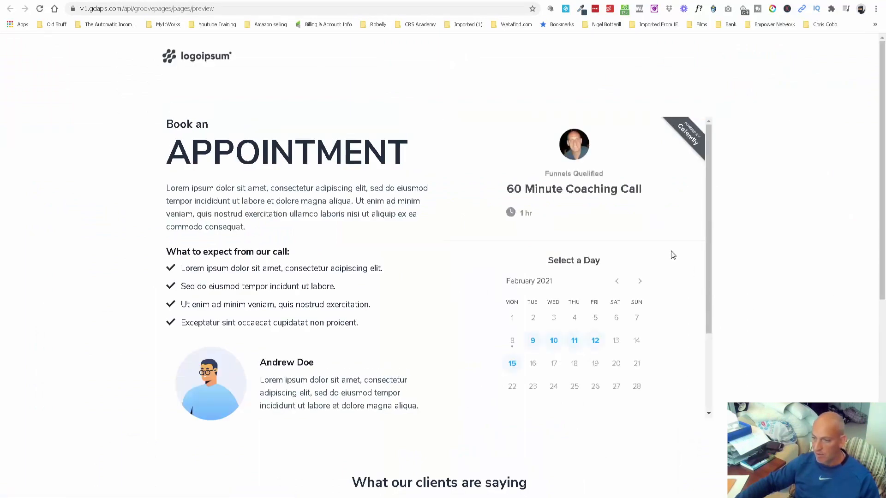
mouse_move(286, 53)
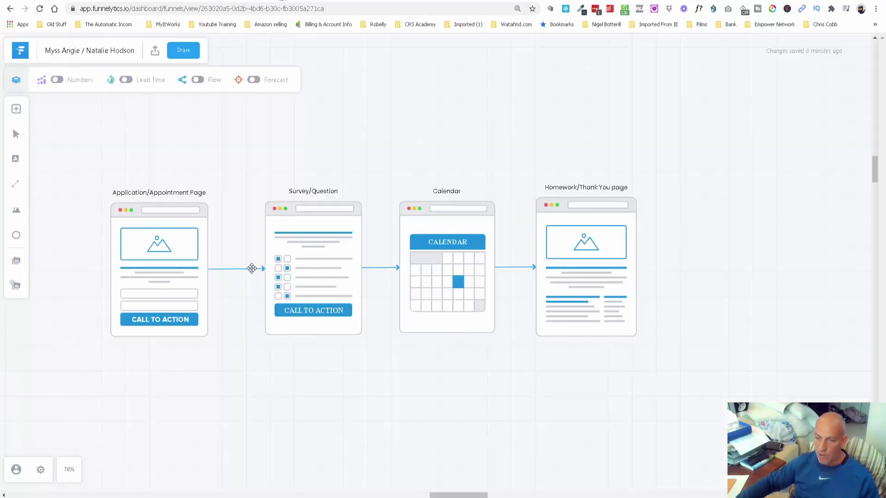
mouse_move(467, 283)
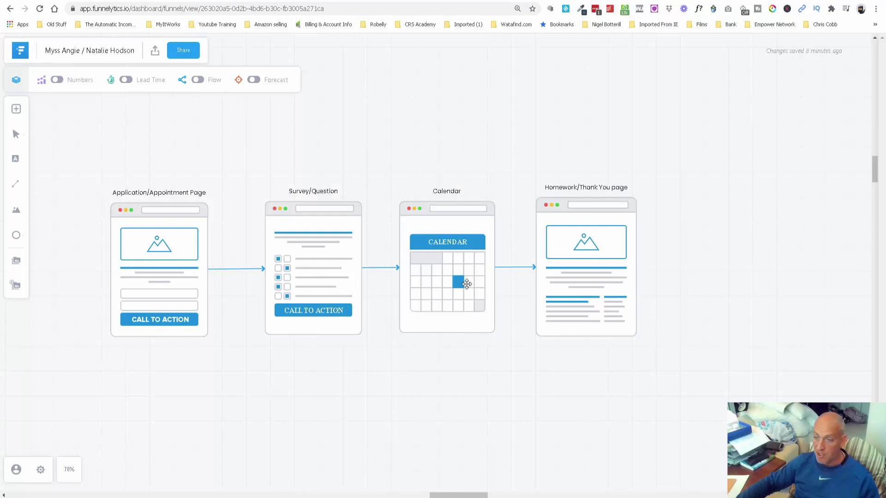
mouse_move(605, 37)
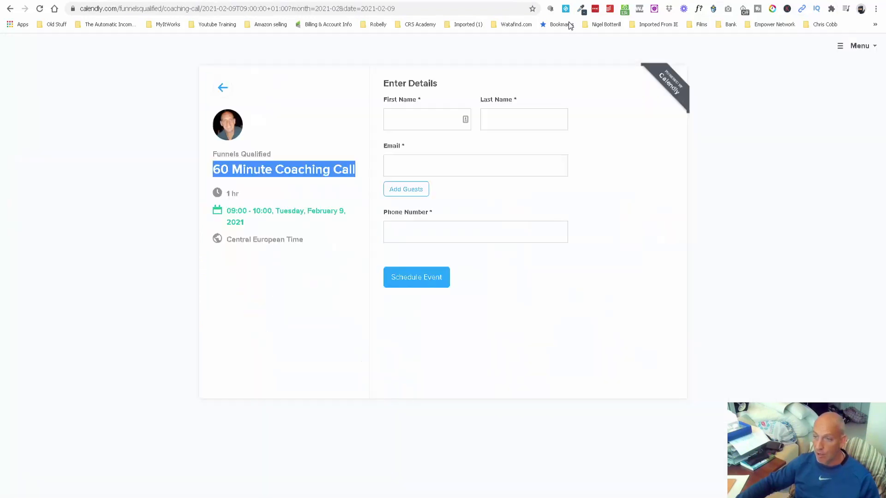
Step: Go back from Calendly's Enter Details form to date selection, then return to the preview
click(222, 87)
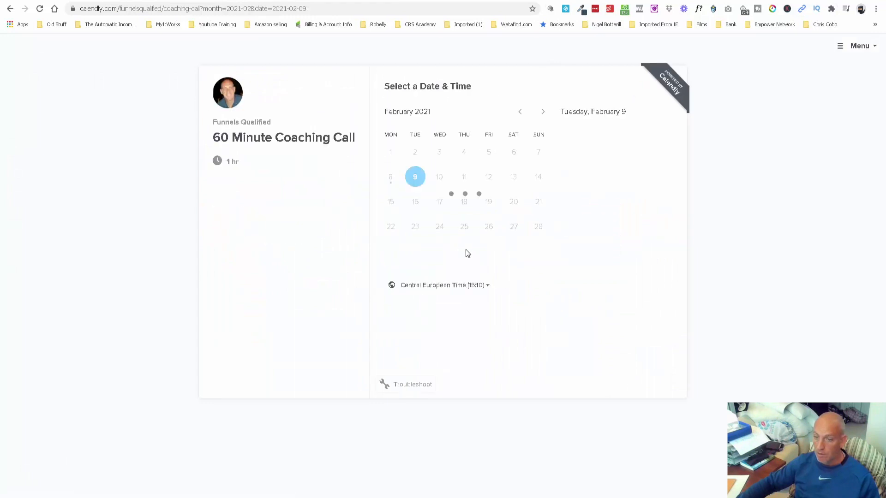
click(414, 176)
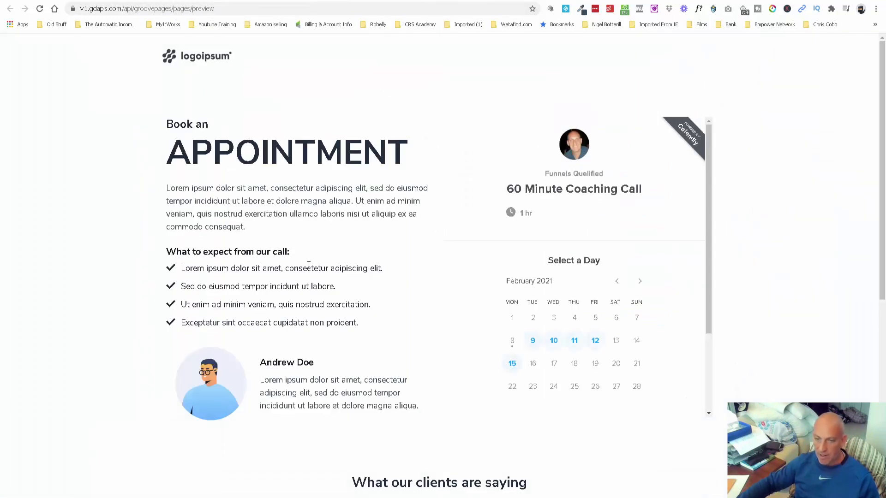
Step: Scroll down and back up through the previewed booking page
scroll(down, 3)
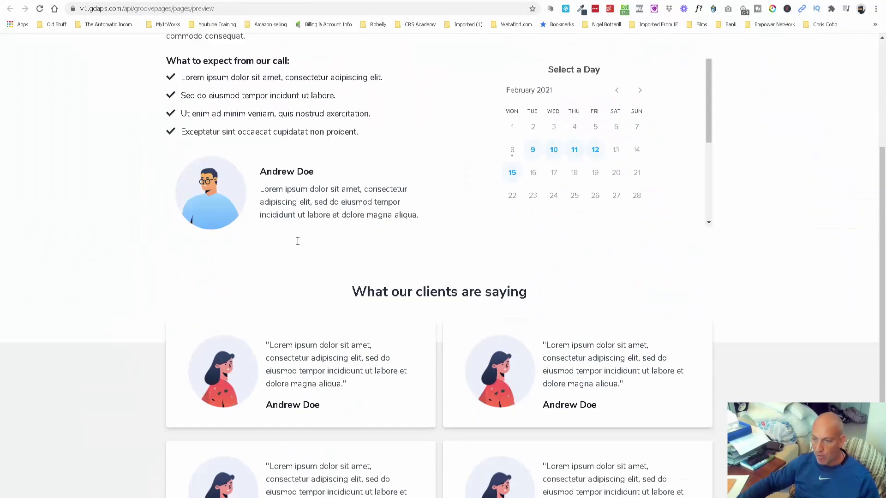
scroll(up, 3)
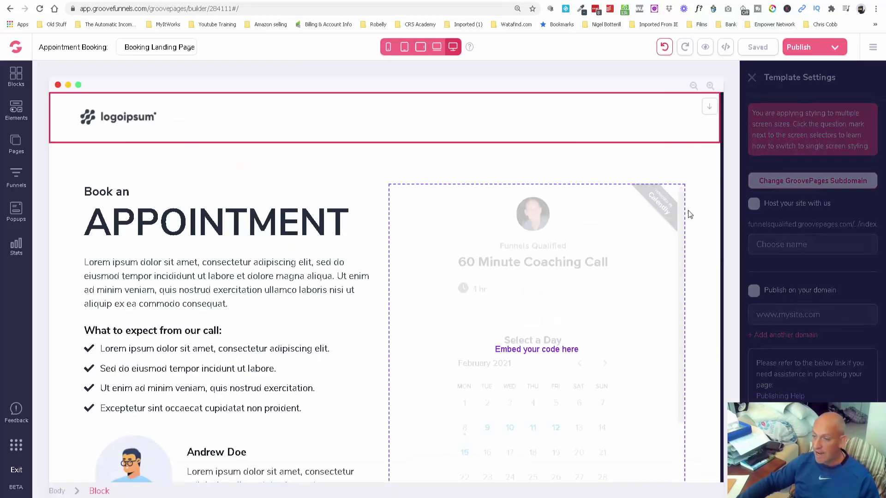
Step: Close the embed code window and copy the coaching call's direct booking link
click(752, 78)
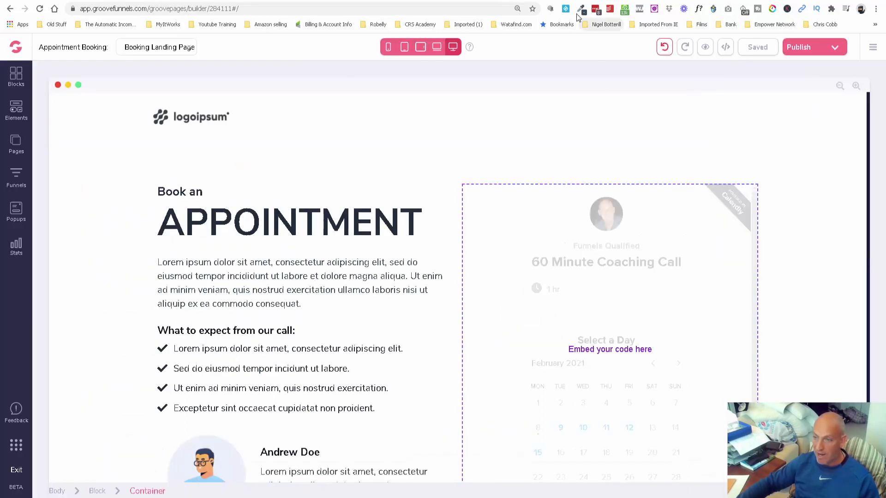
click(596, 8)
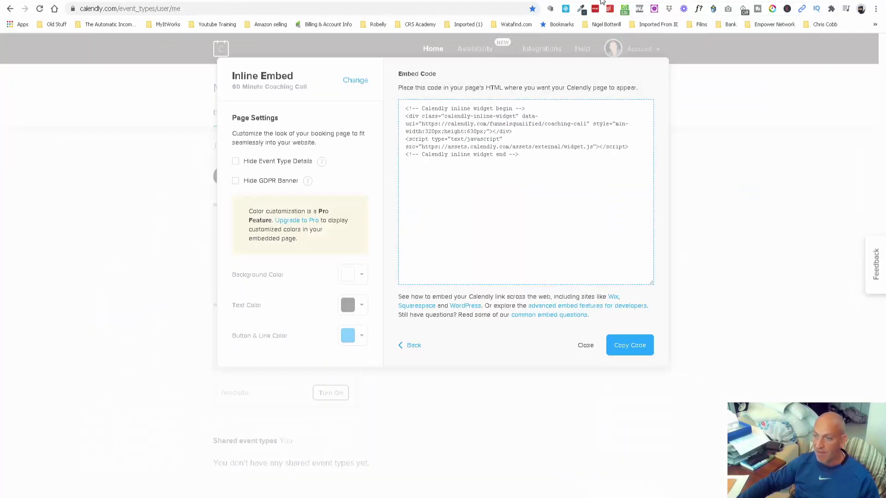
click(585, 346)
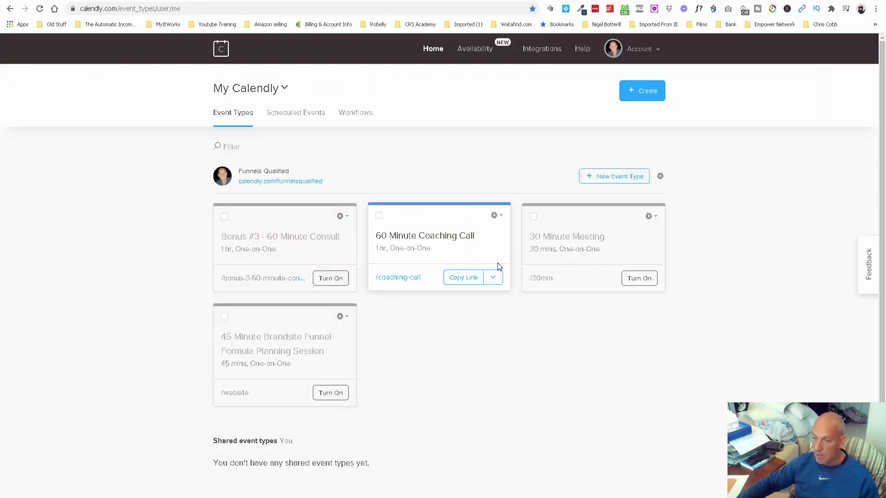
click(463, 278)
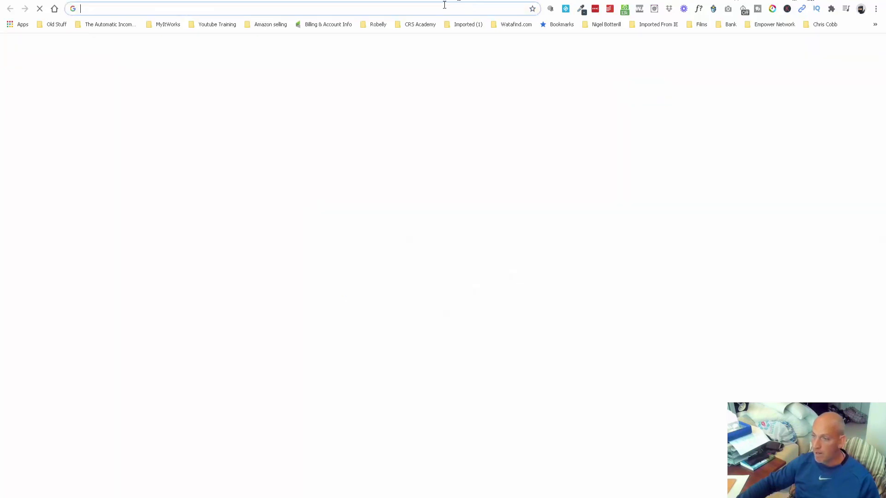
Step: Paste the copied calendly.com link into the address bar to load the coaching-call booking page
right_click(226, 7)
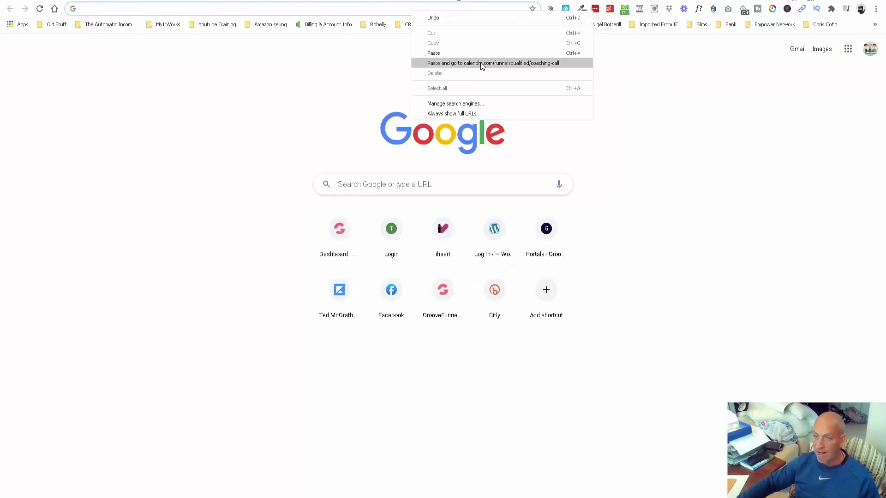
click(493, 63)
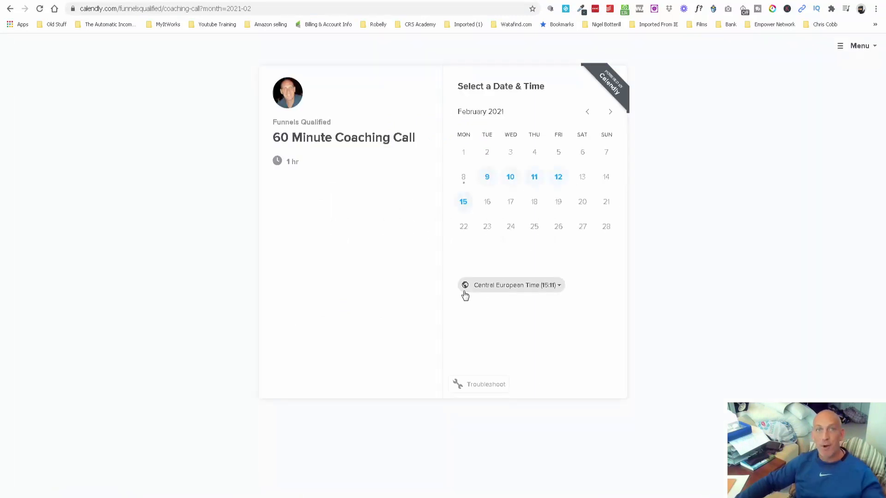
mouse_move(456, 304)
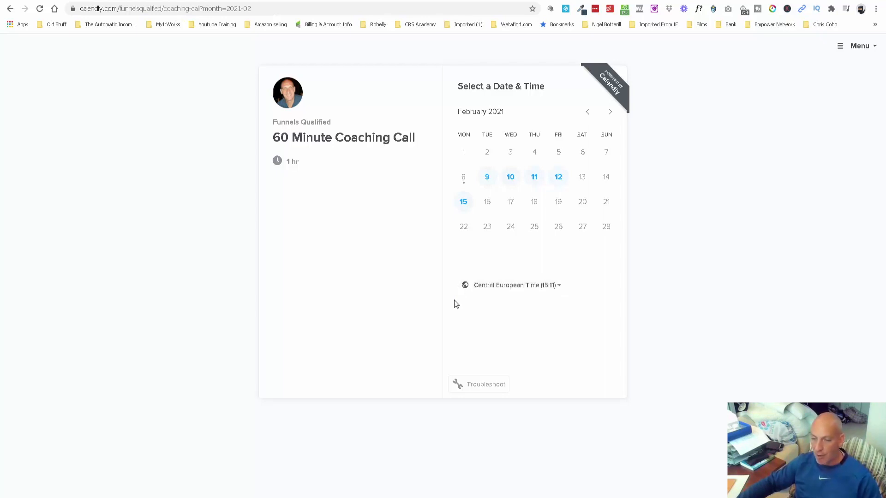